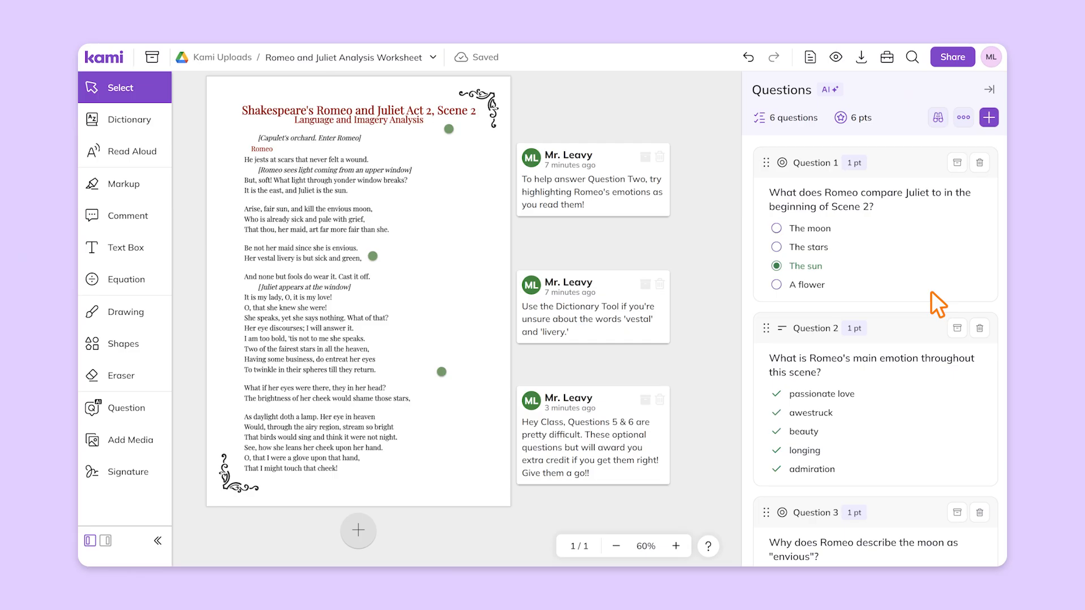
- Create the 'Romeo and Juliet Analysis Worksheet' assignment, worth 6 points, with External tool submission
scroll("down", 3)
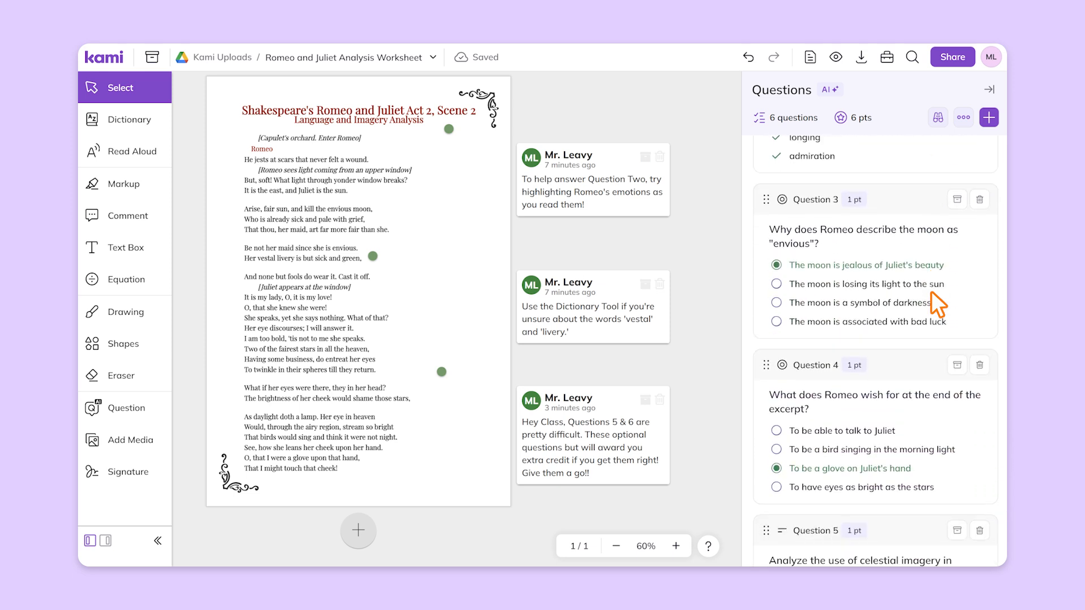
scroll("up", 3)
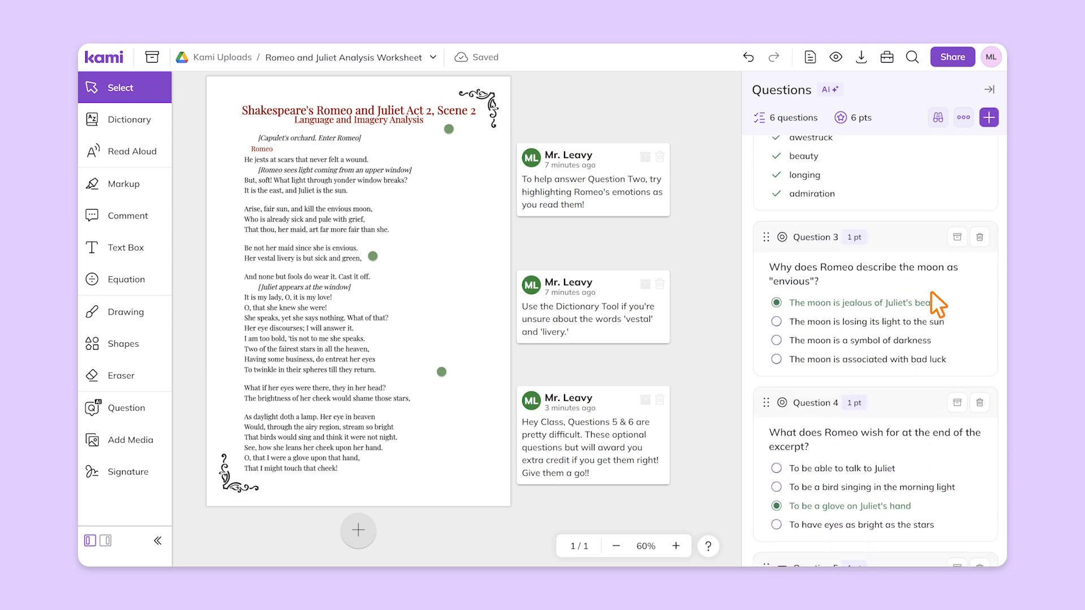
scroll("up", 3)
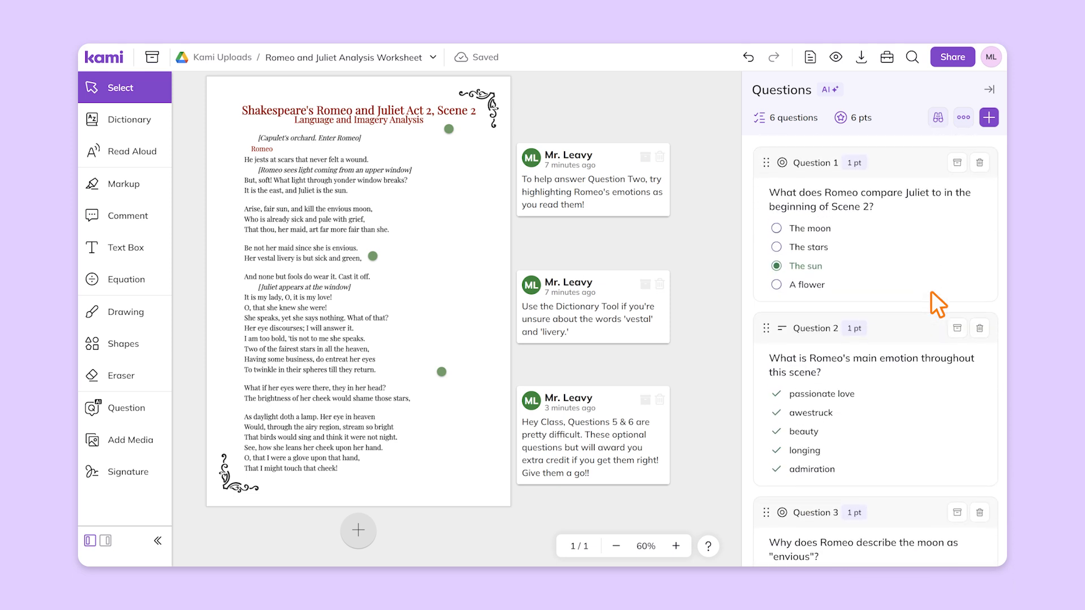
mouse_move(664, 211)
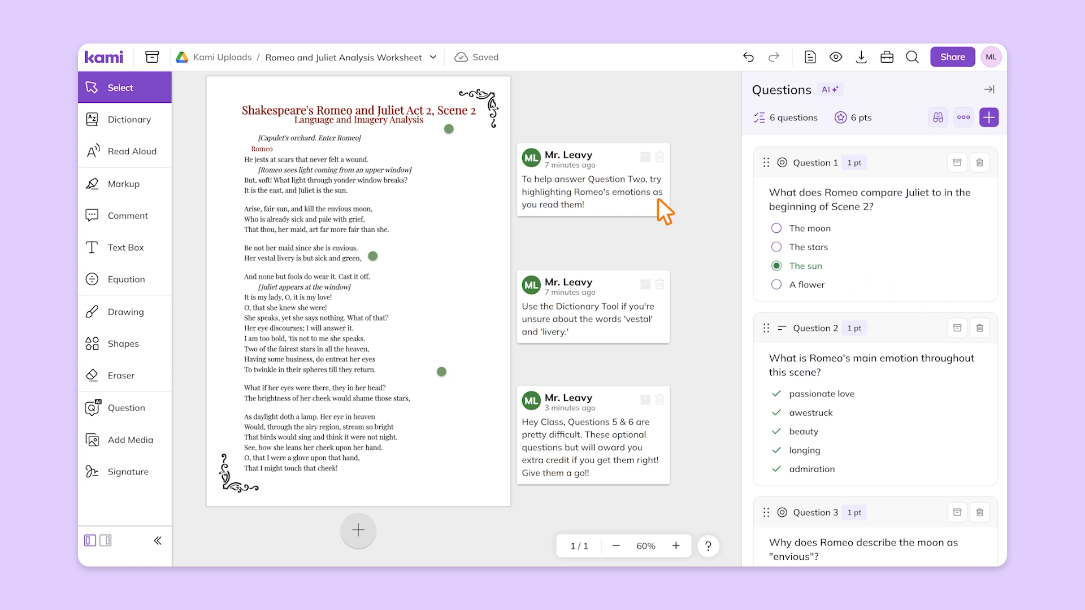
left_click(592, 306)
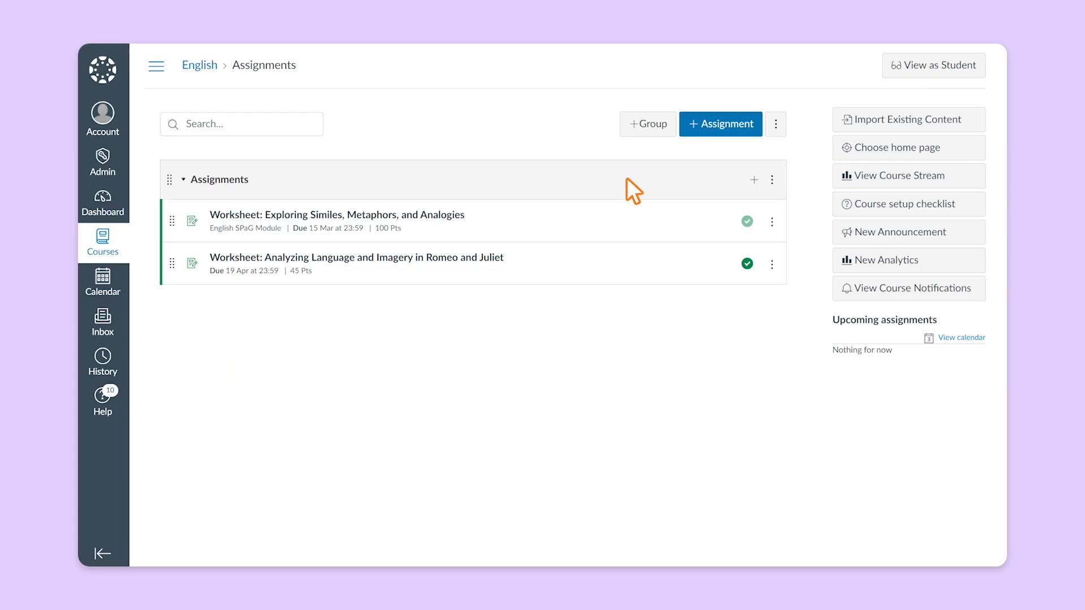
left_click(720, 123)
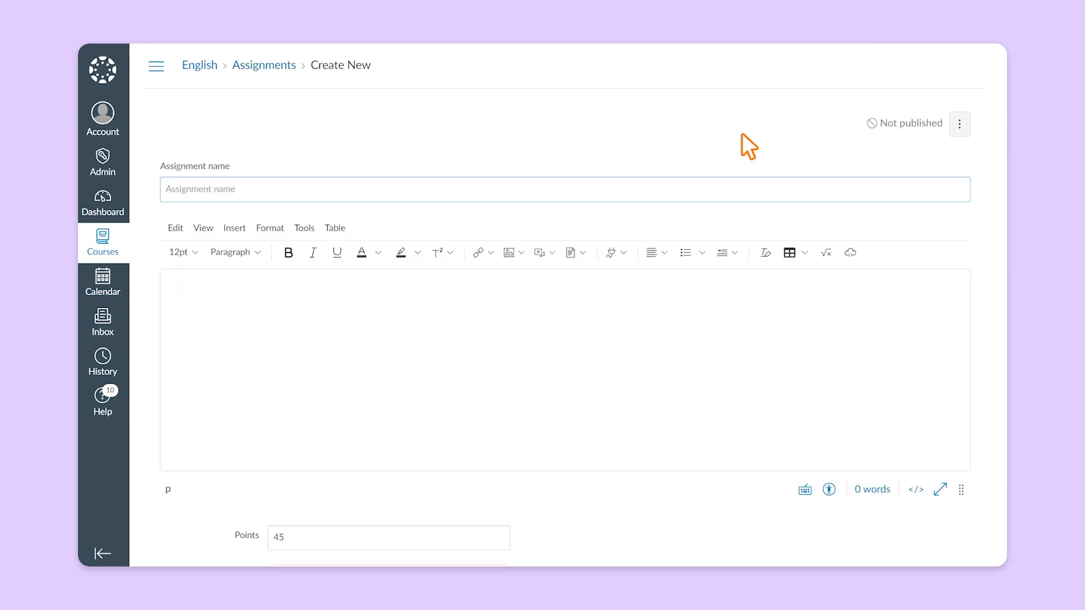
type("Romeo and Juliet Analysis Worksheet")
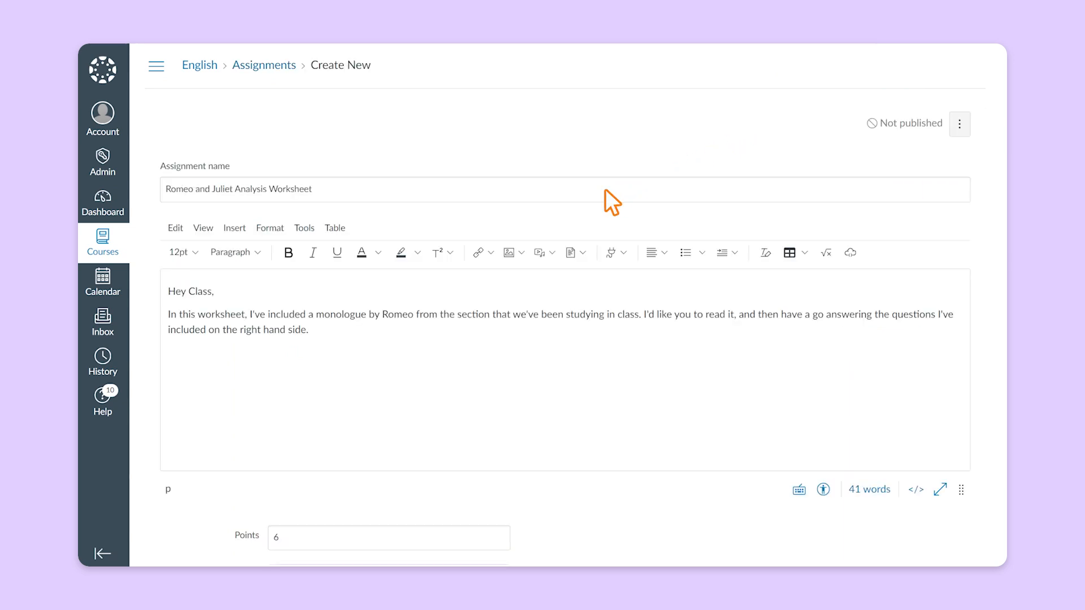
scroll("down", 3)
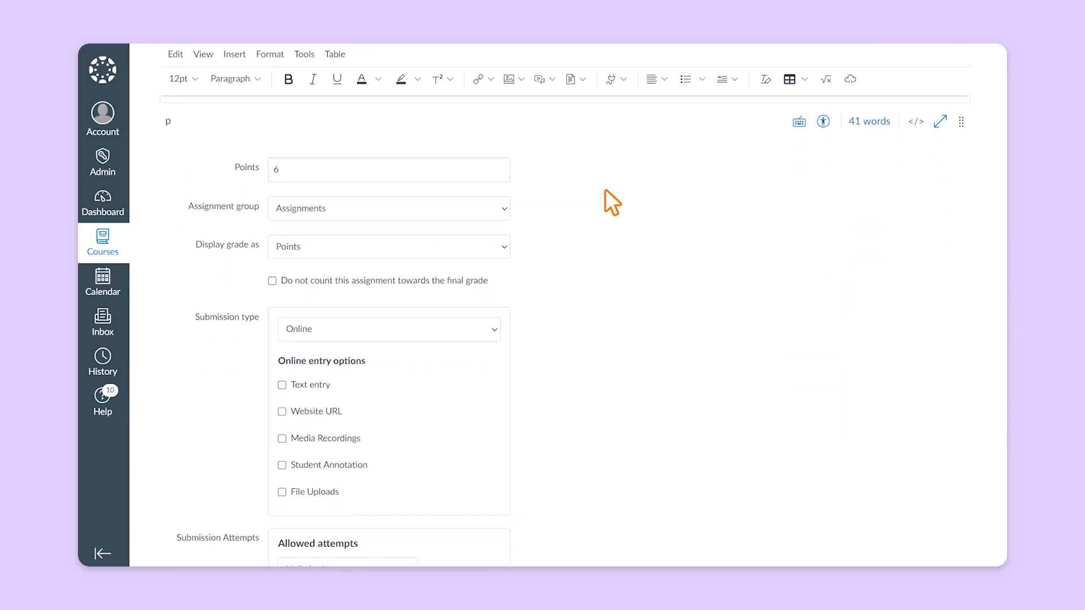
left_click(388, 329)
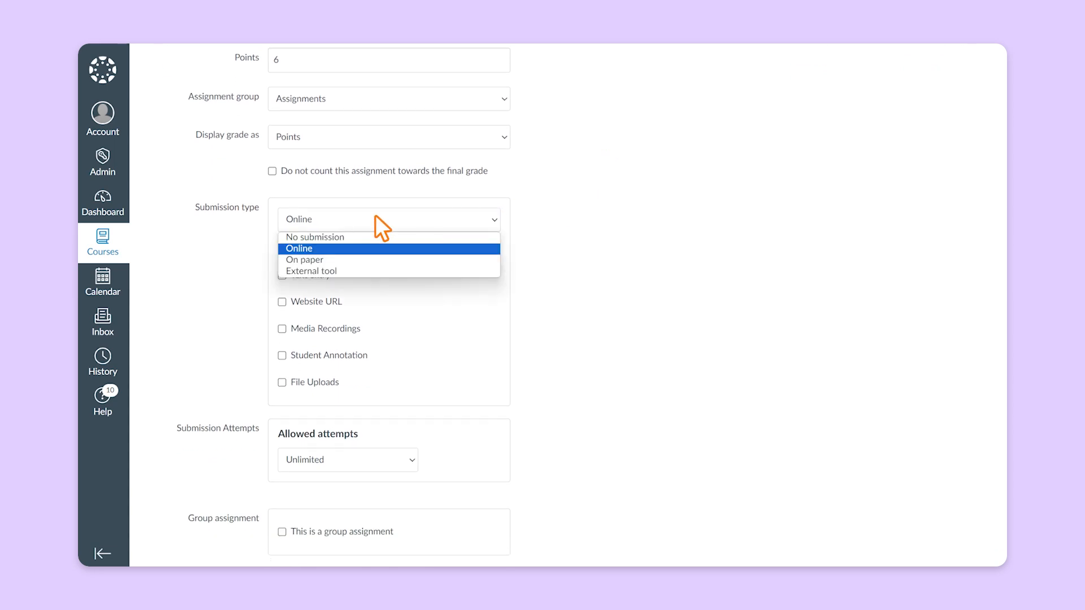
mouse_move(382, 271)
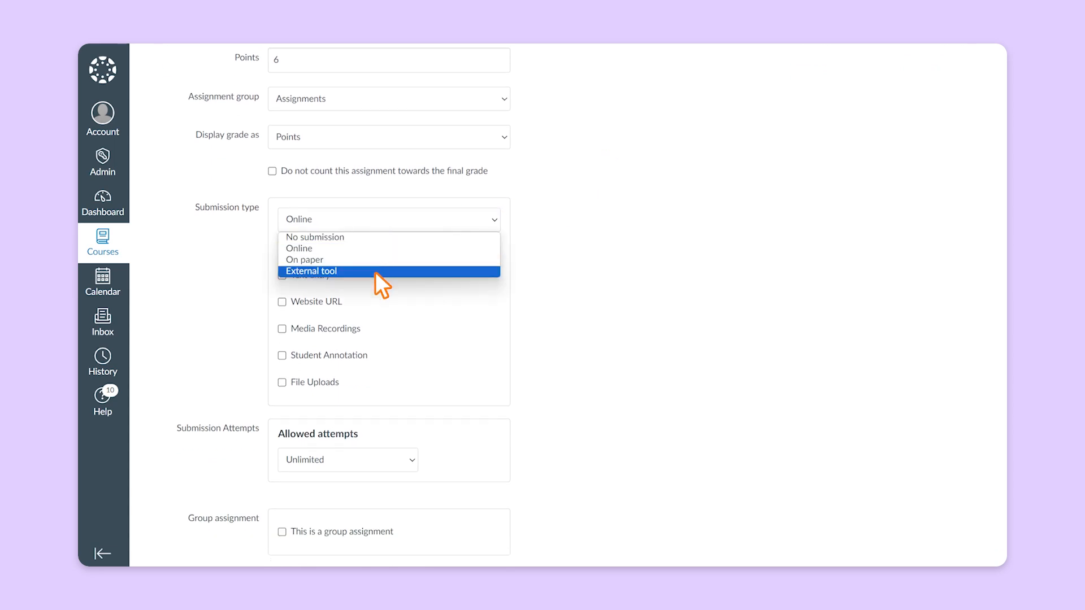
left_click(312, 271)
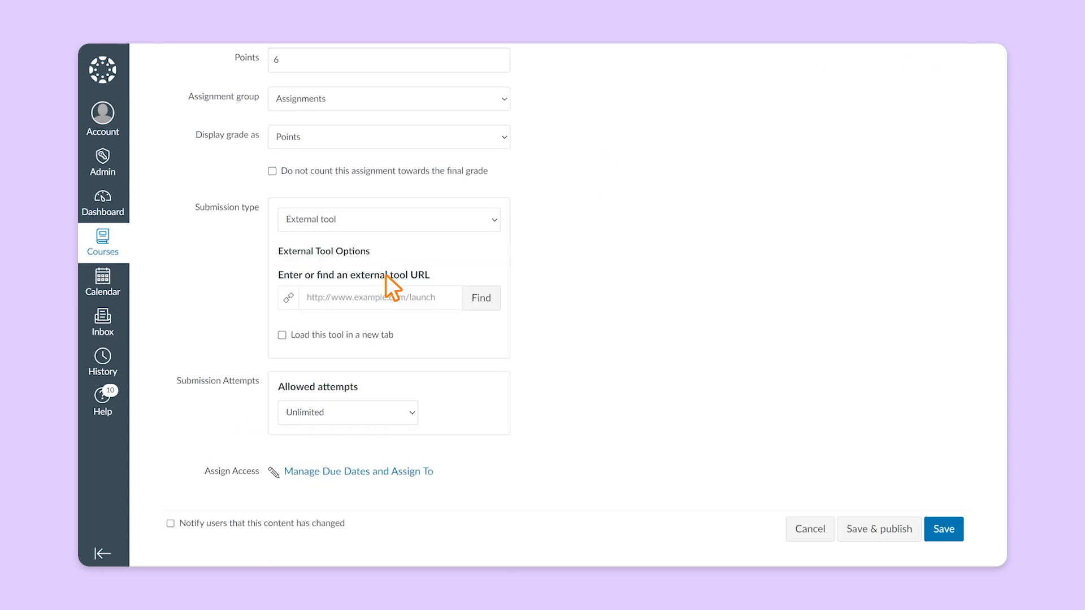
- Choose Kami as the external tool and upload the Romeo and Juliet Analysis Worksheet from My computer
left_click(481, 298)
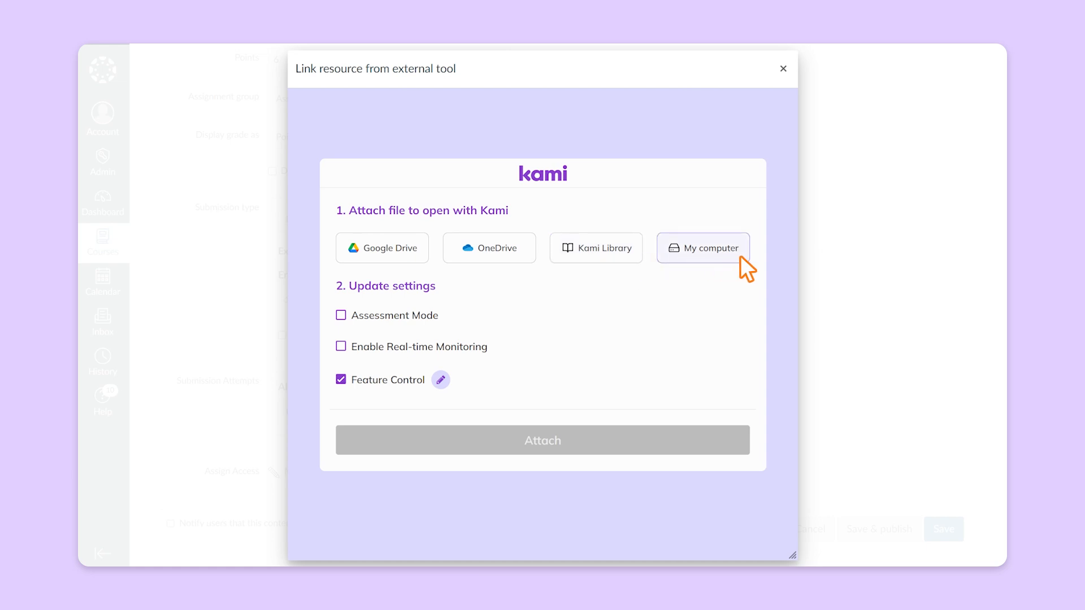
left_click(702, 248)
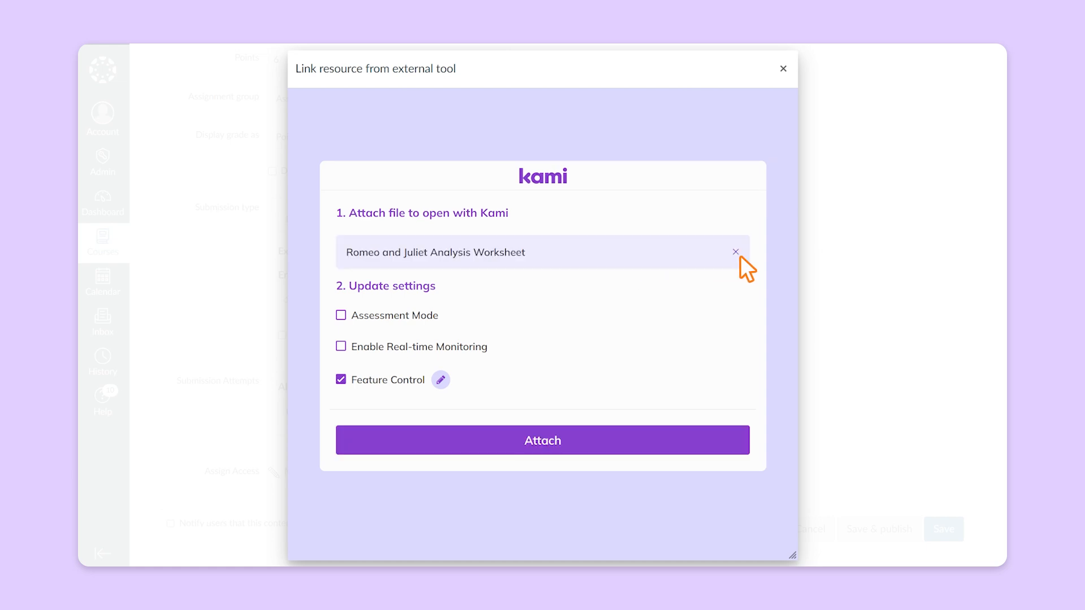
mouse_move(691, 280)
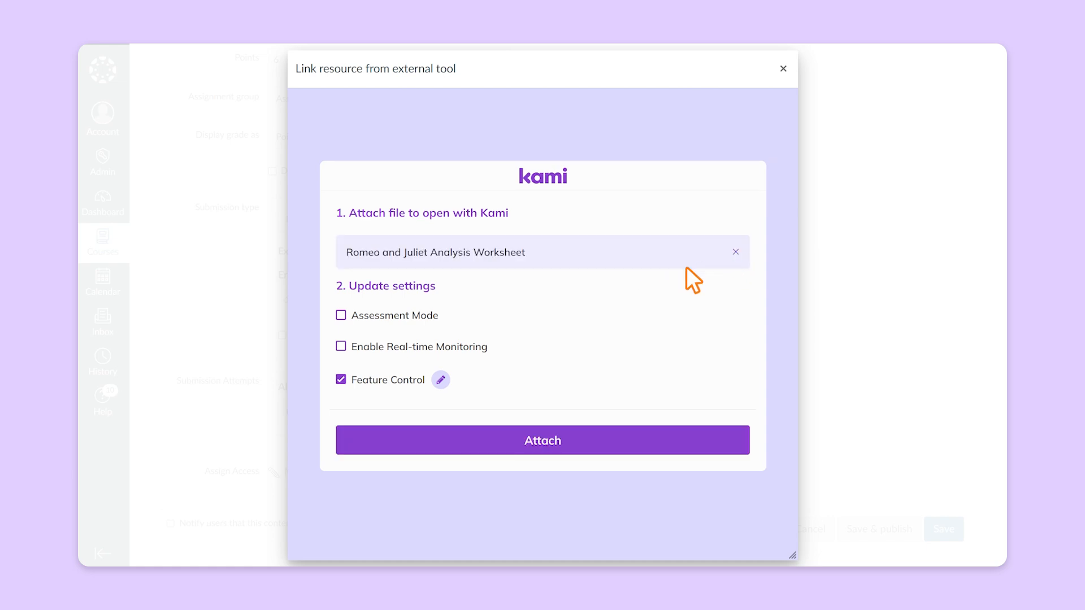
mouse_move(457, 326)
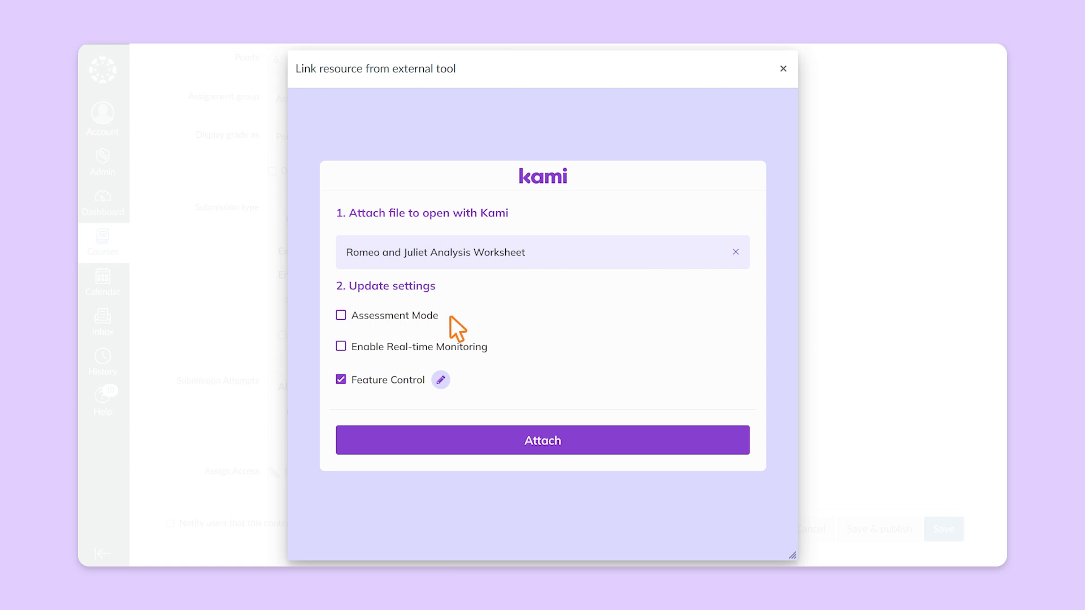
mouse_move(499, 325)
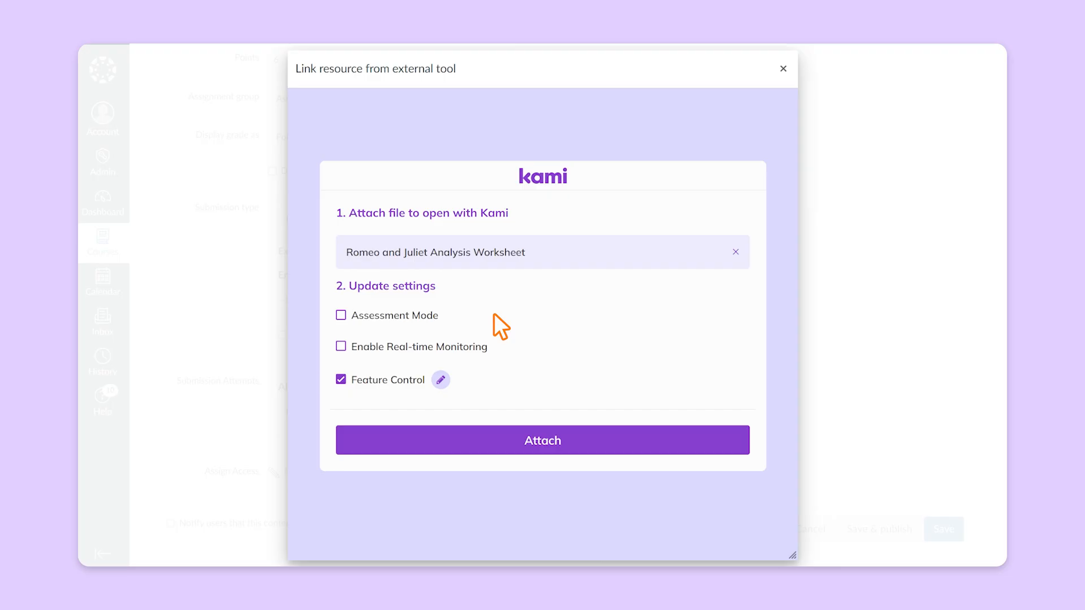
- Disable Copy and Paste in Kami's Feature Control and attach the worksheet
left_click(441, 379)
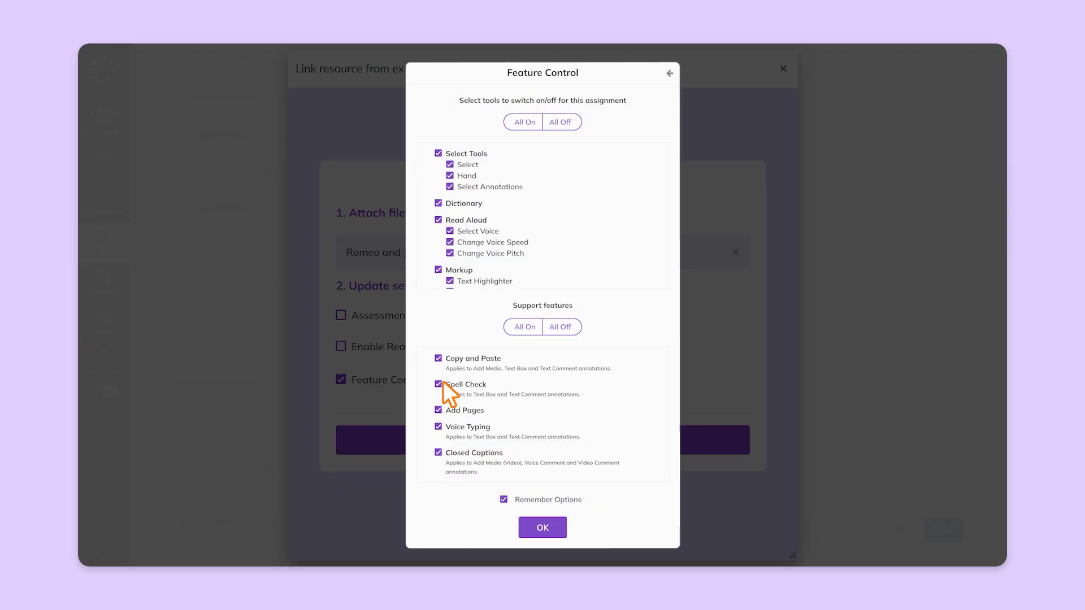
scroll("down", 3)
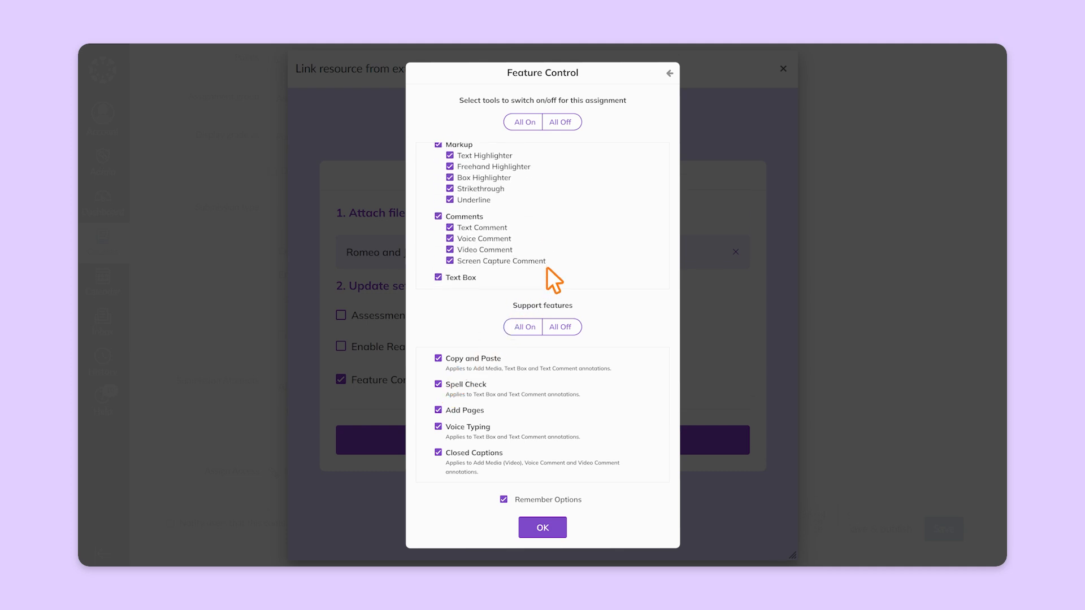
mouse_move(588, 318)
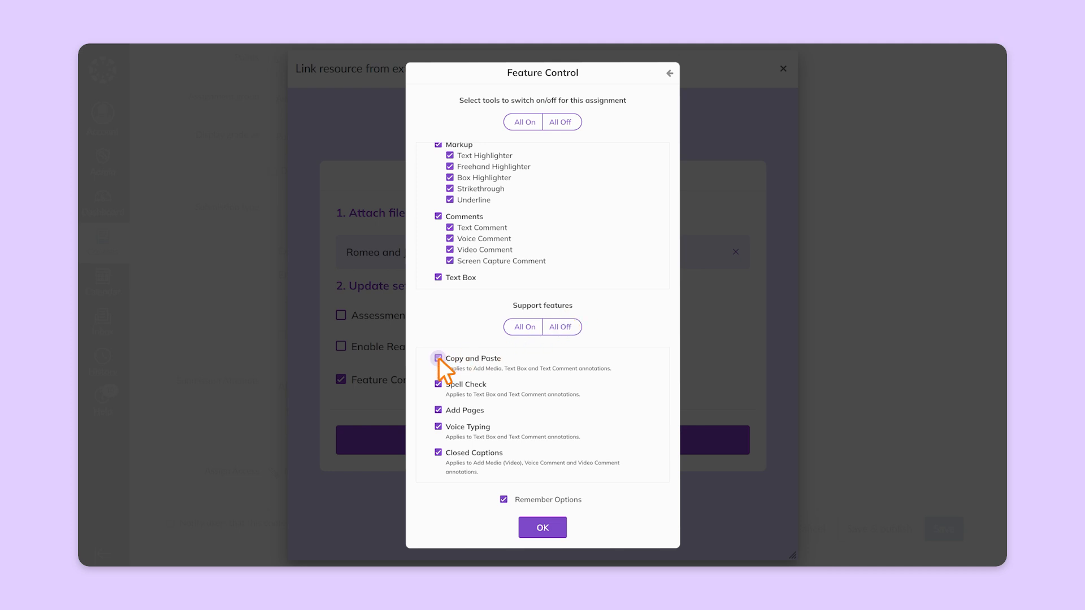
left_click(438, 357)
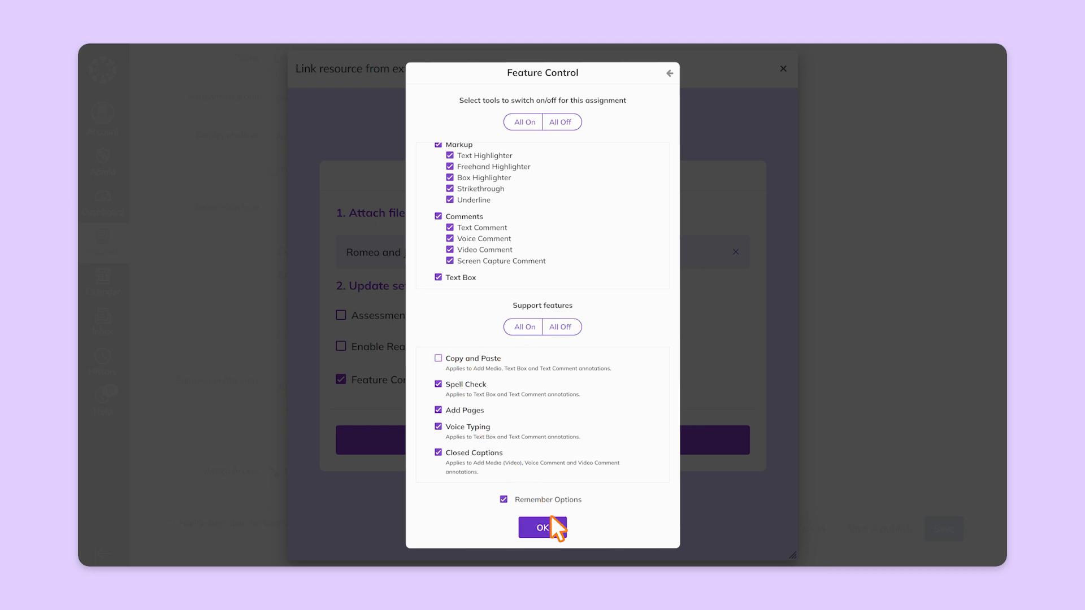
left_click(543, 527)
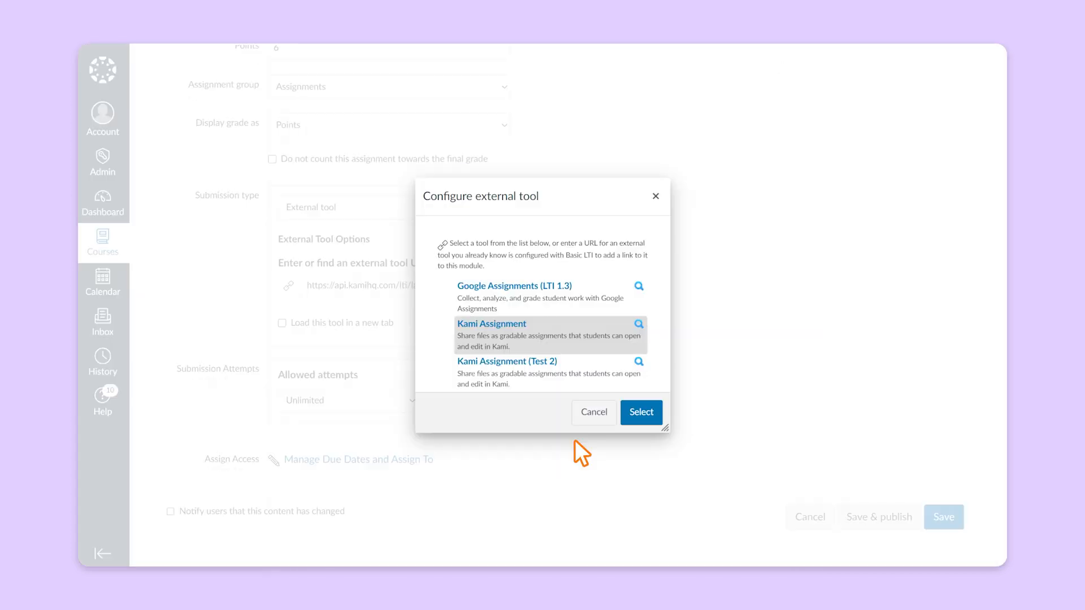
- Keep Kami Assignment as the tool, load it in a new tab, and save and publish
left_click(640, 413)
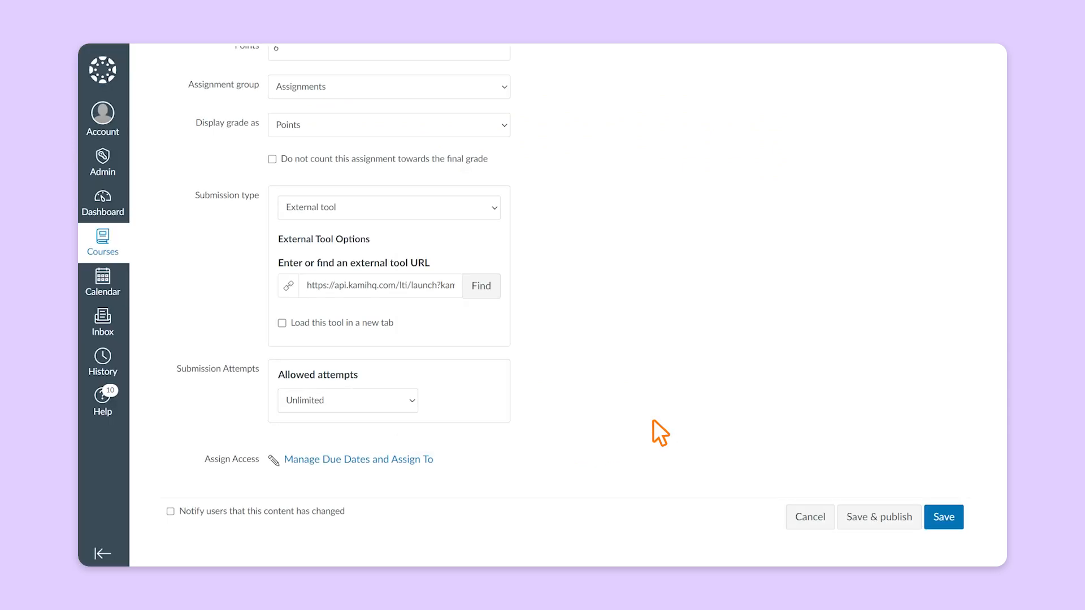
mouse_move(643, 428)
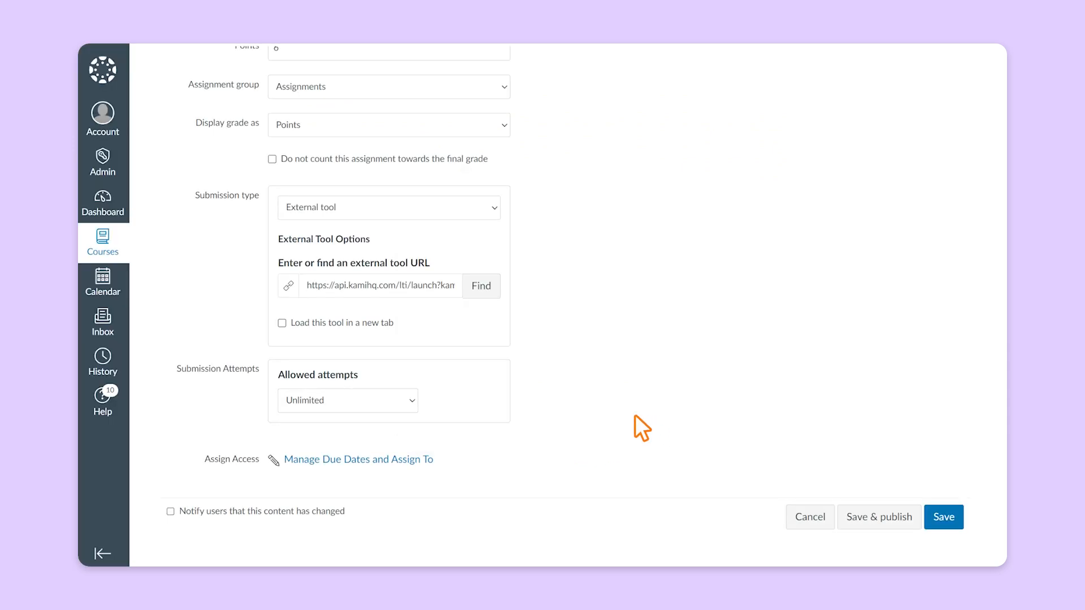
mouse_move(289, 336)
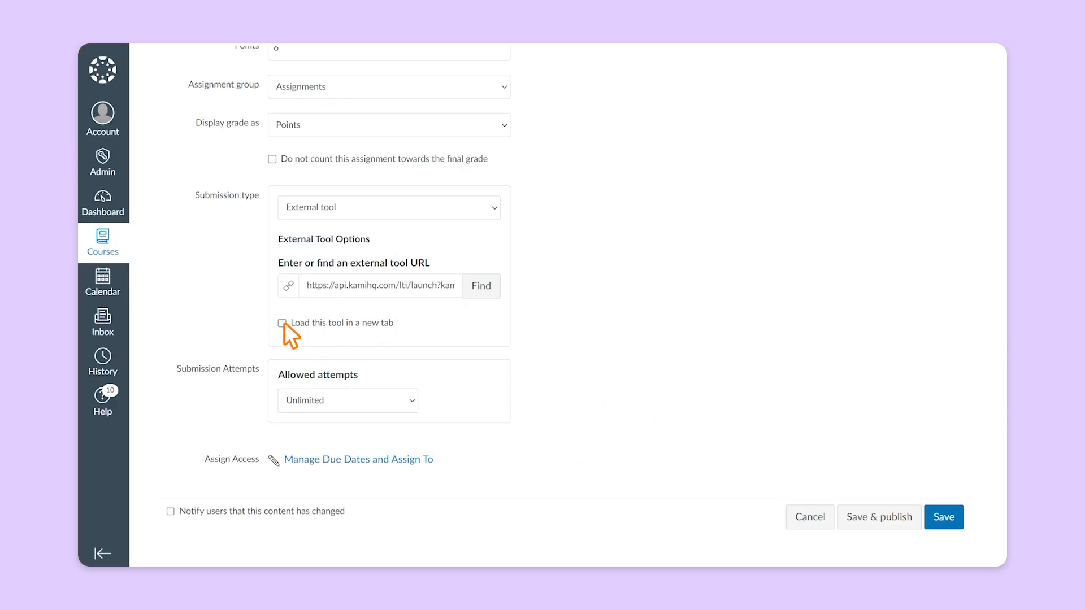
left_click(283, 322)
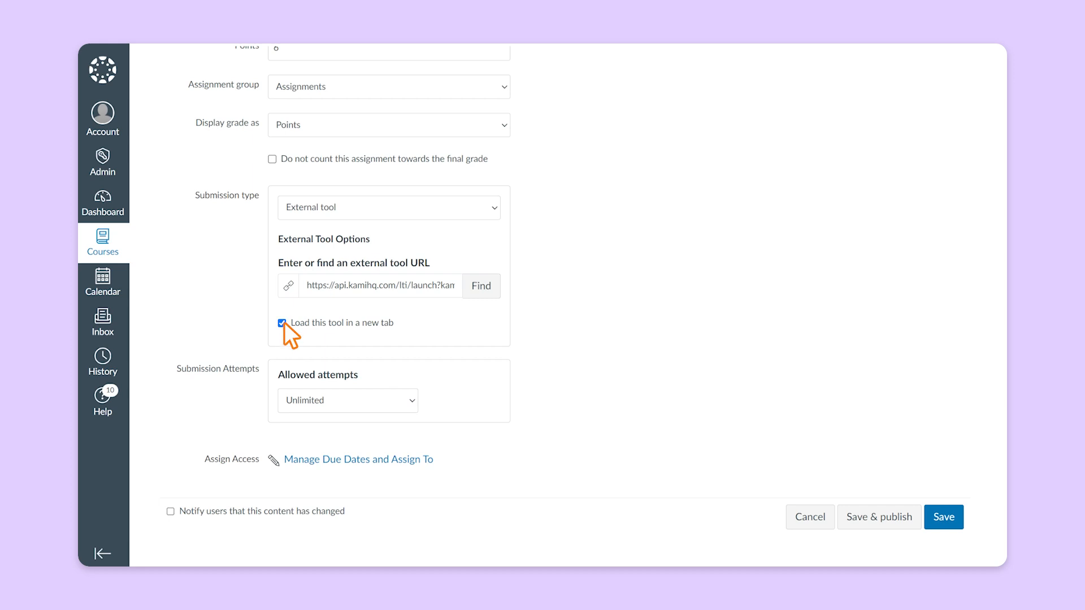
mouse_move(408, 370)
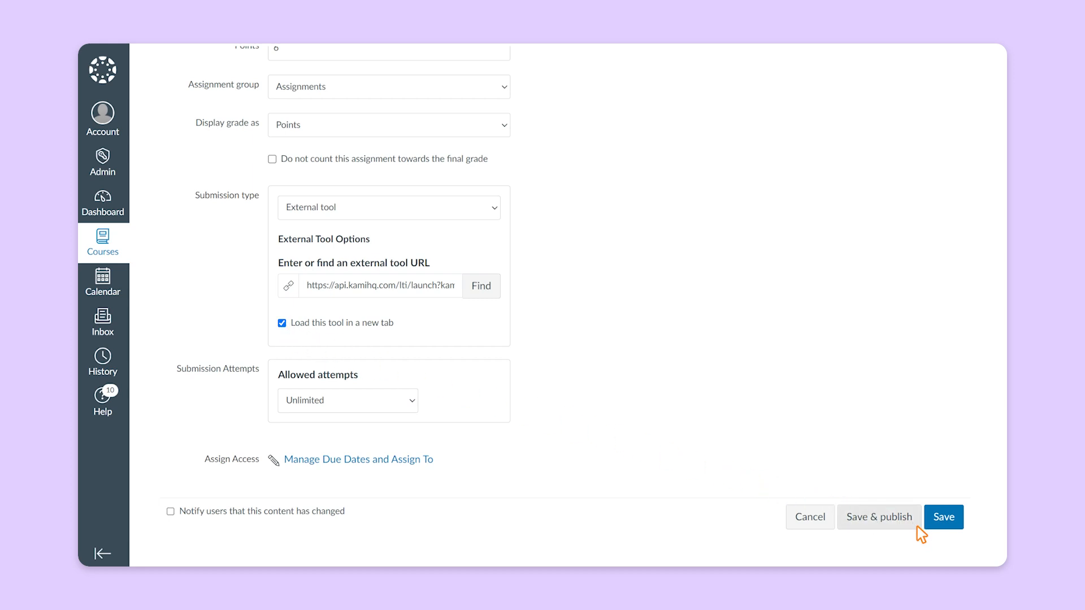
left_click(944, 517)
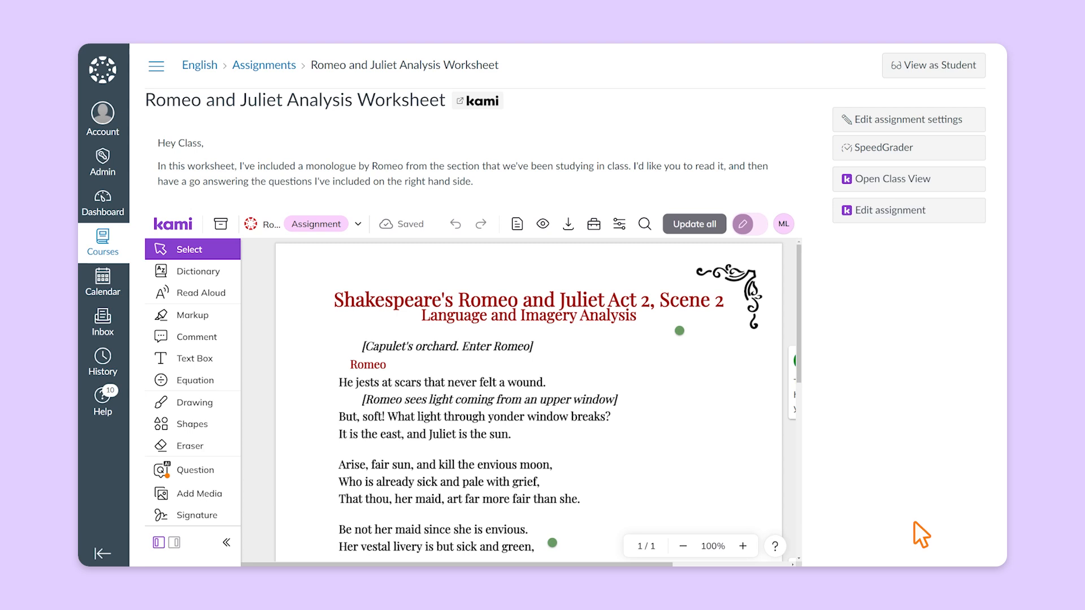
- As the student, go to the English course's assignments from Courses
left_click(933, 65)
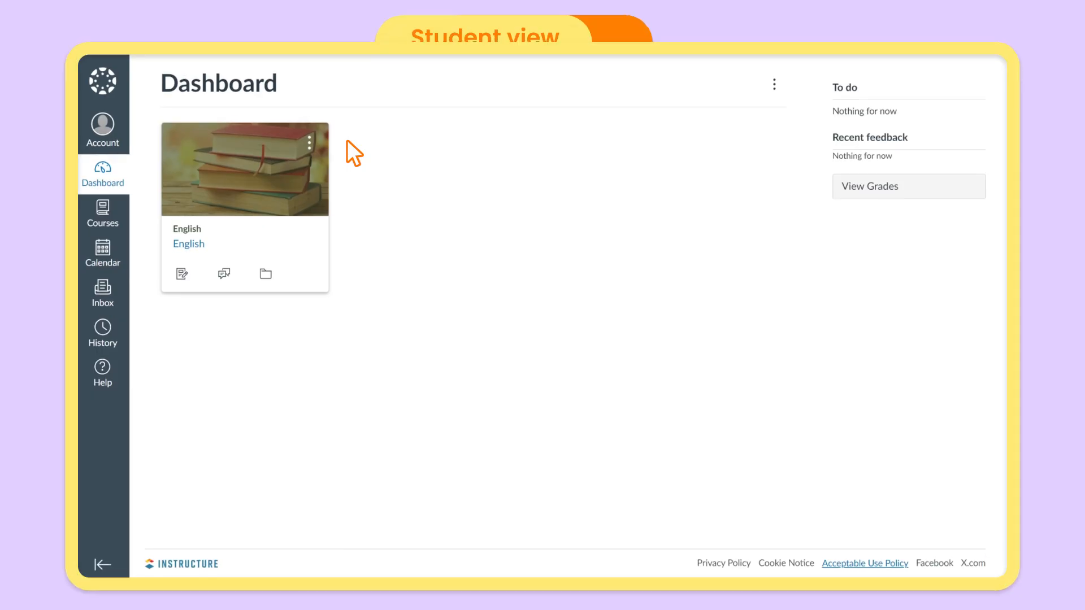
mouse_move(102, 218)
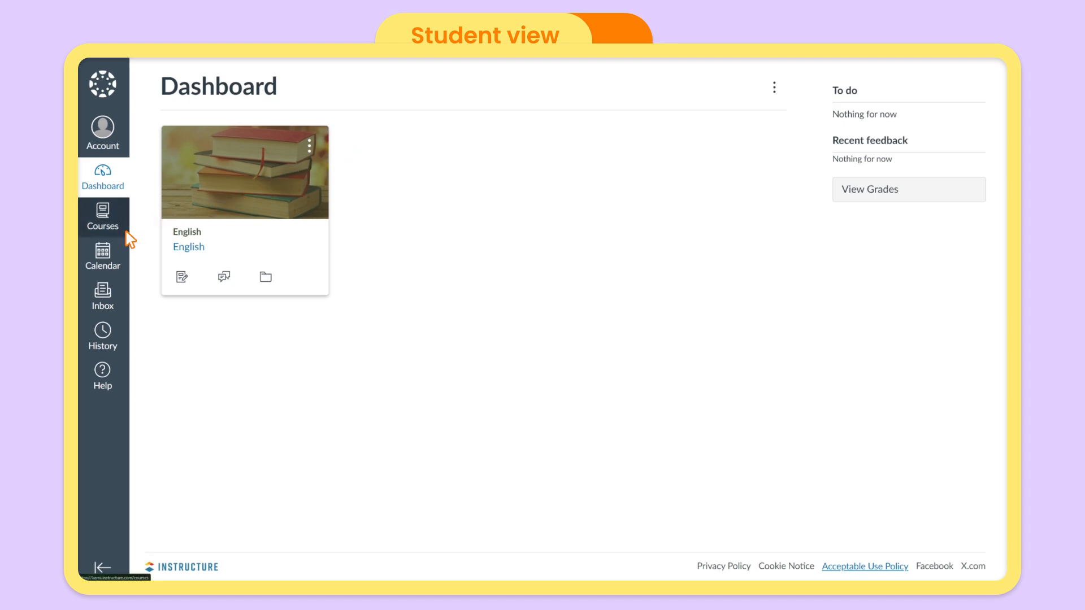
left_click(102, 217)
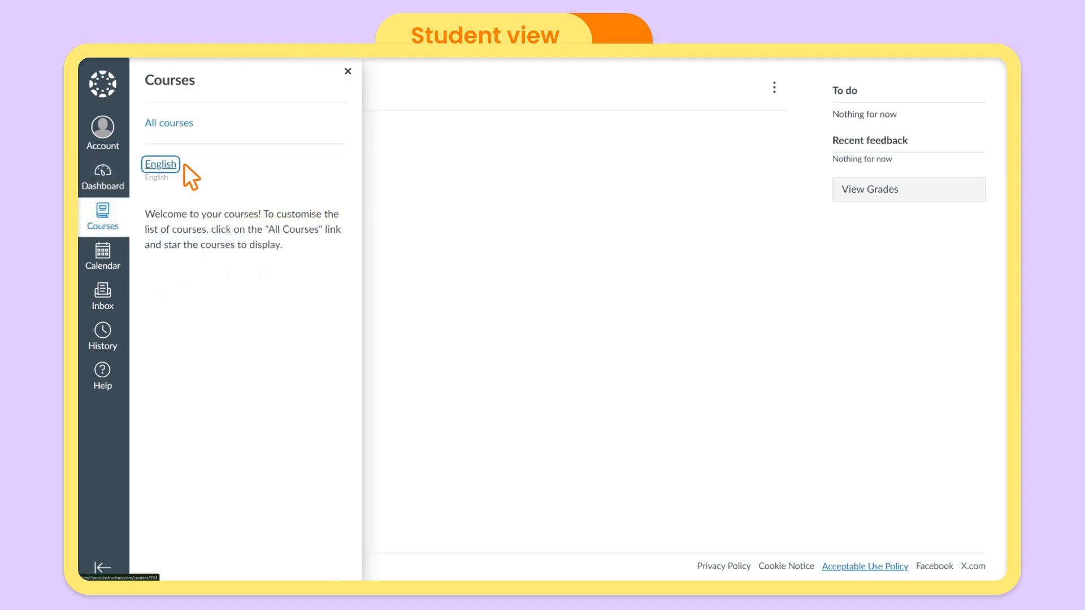
left_click(160, 165)
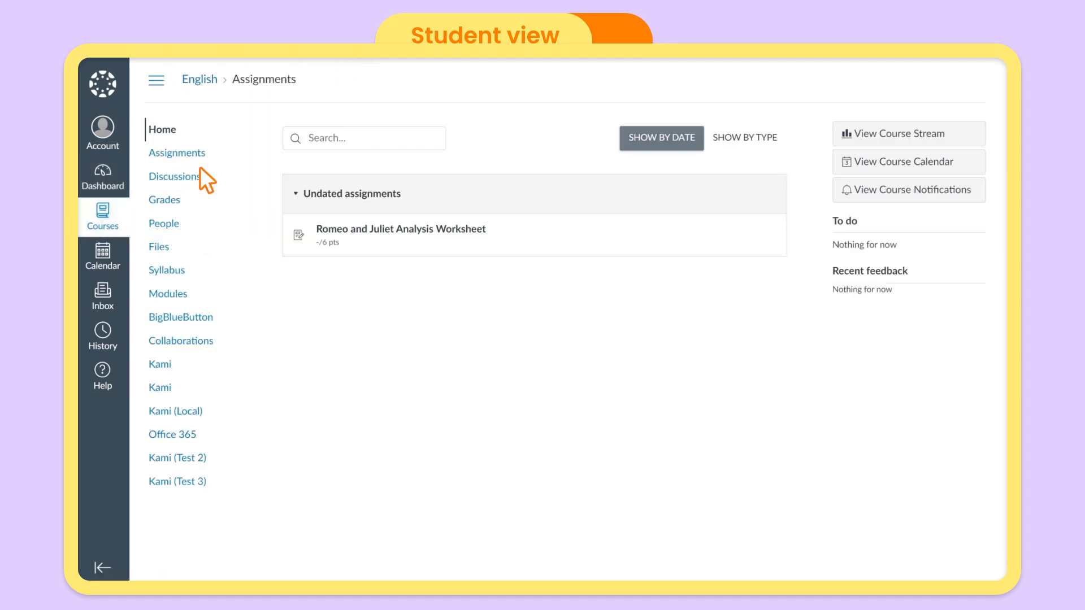
mouse_move(497, 243)
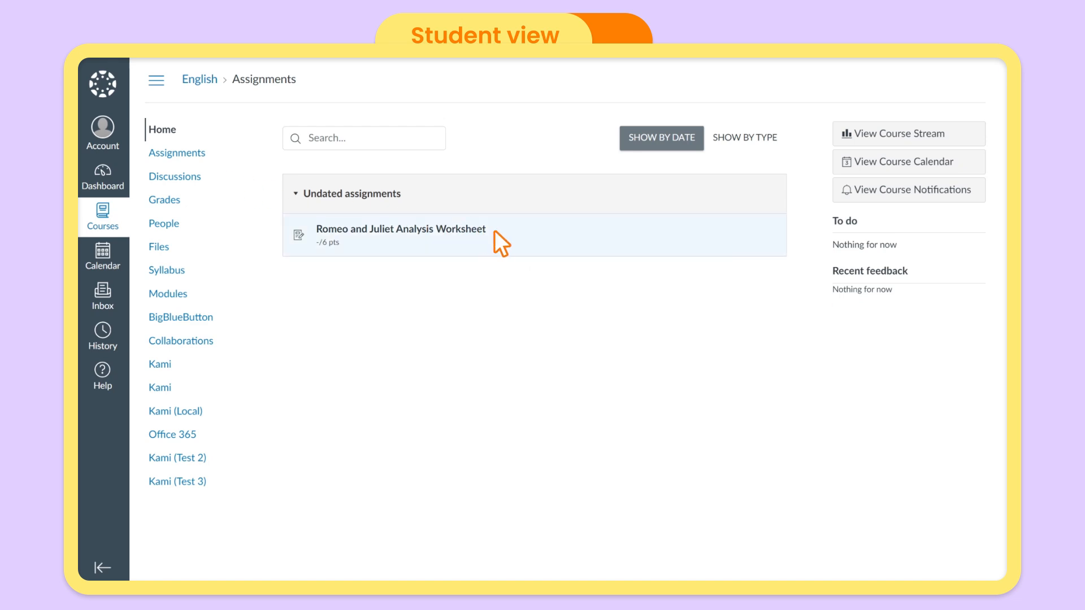
- Complete the worksheet, answering Question 2 with 'Sadness', and submit it
left_click(400, 229)
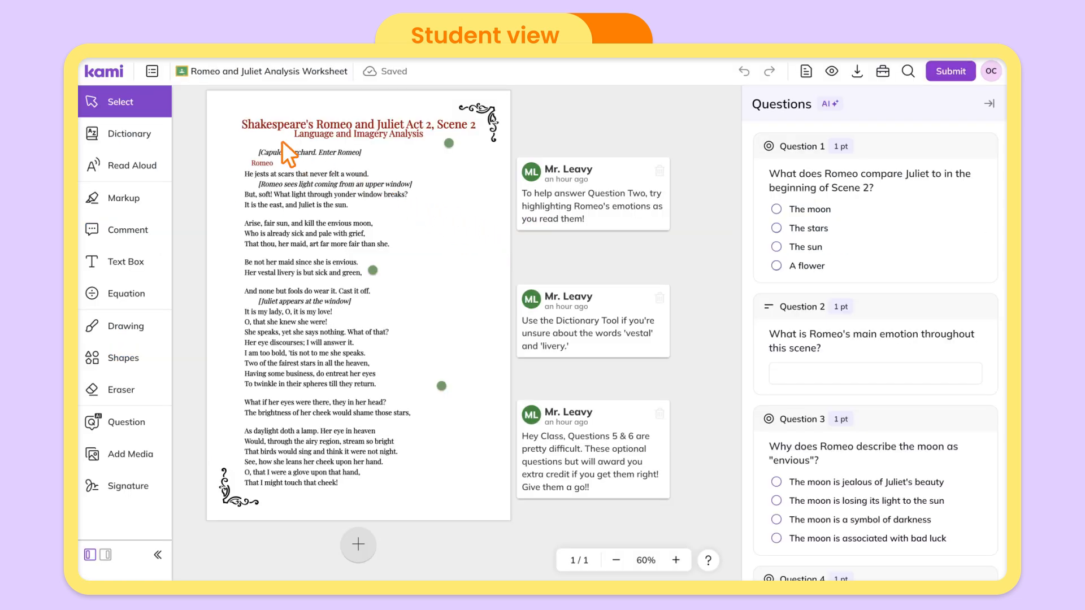
mouse_move(198, 330)
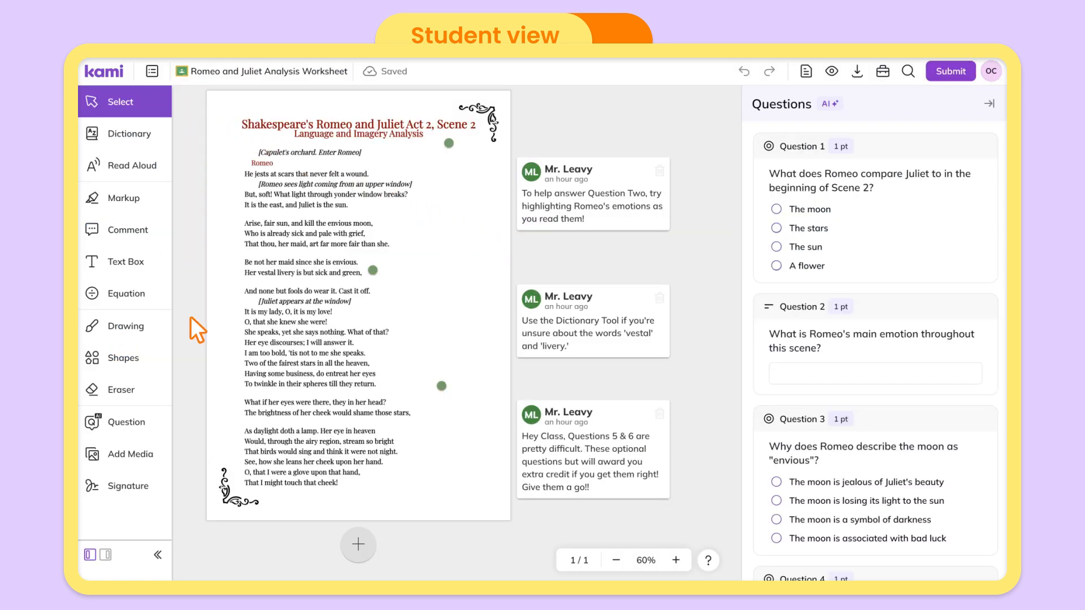
mouse_move(196, 491)
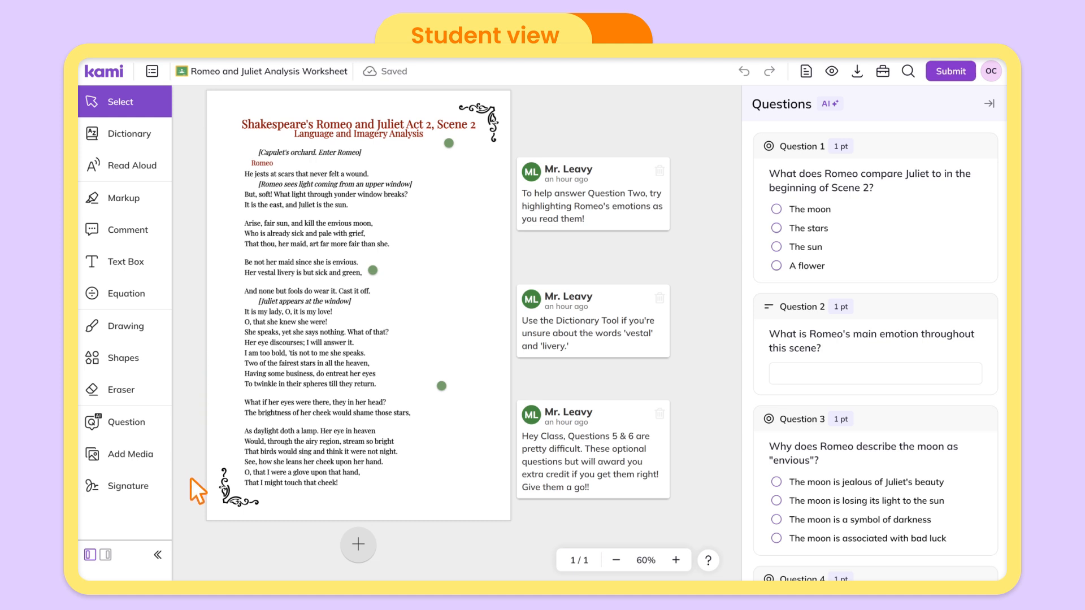
left_click(124, 198)
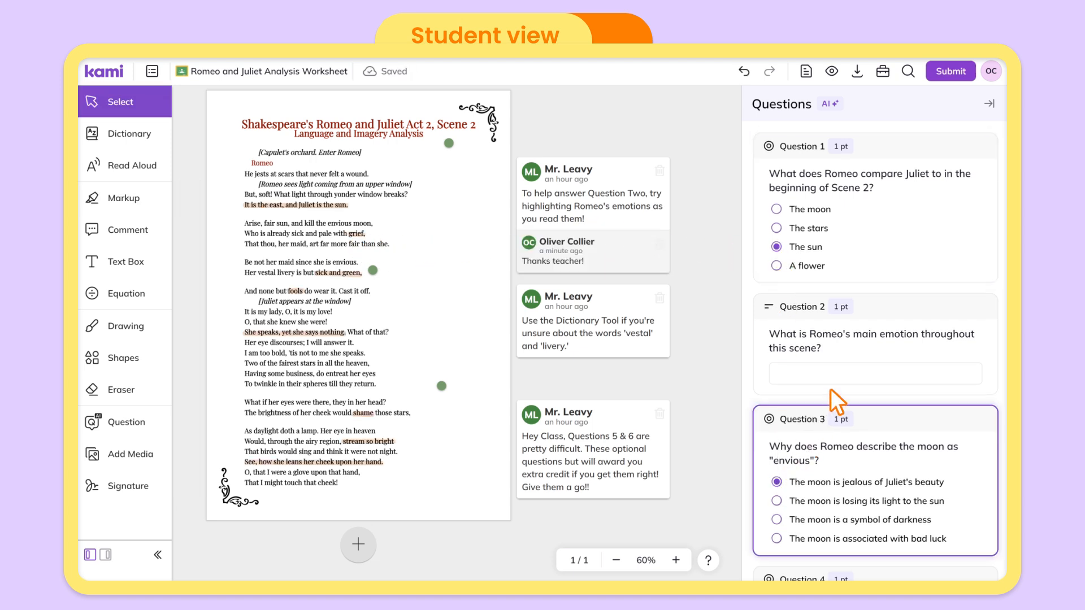
type("Sadness")
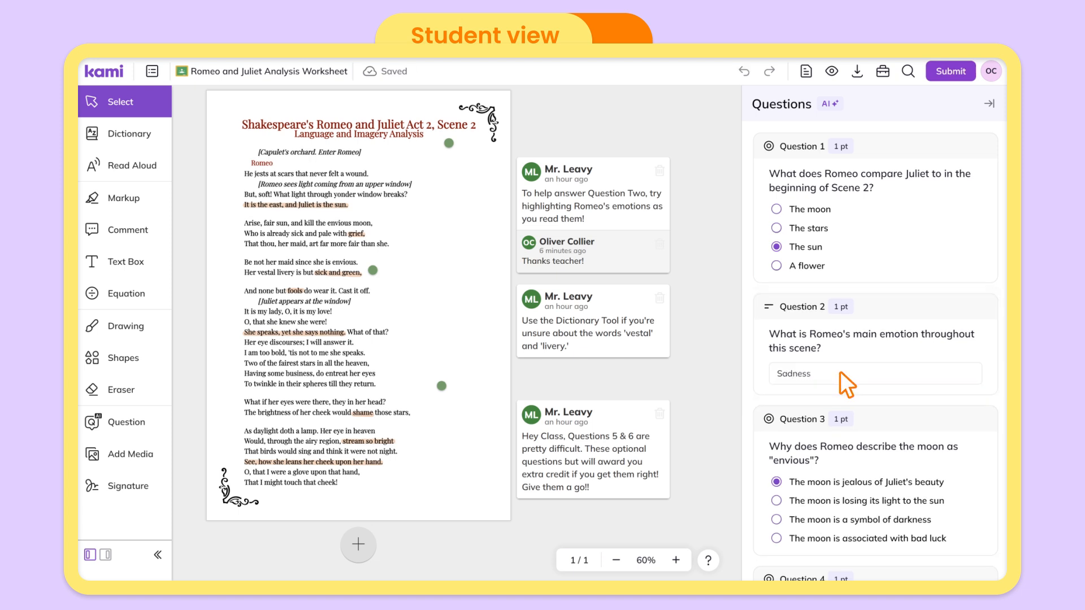
mouse_move(971, 103)
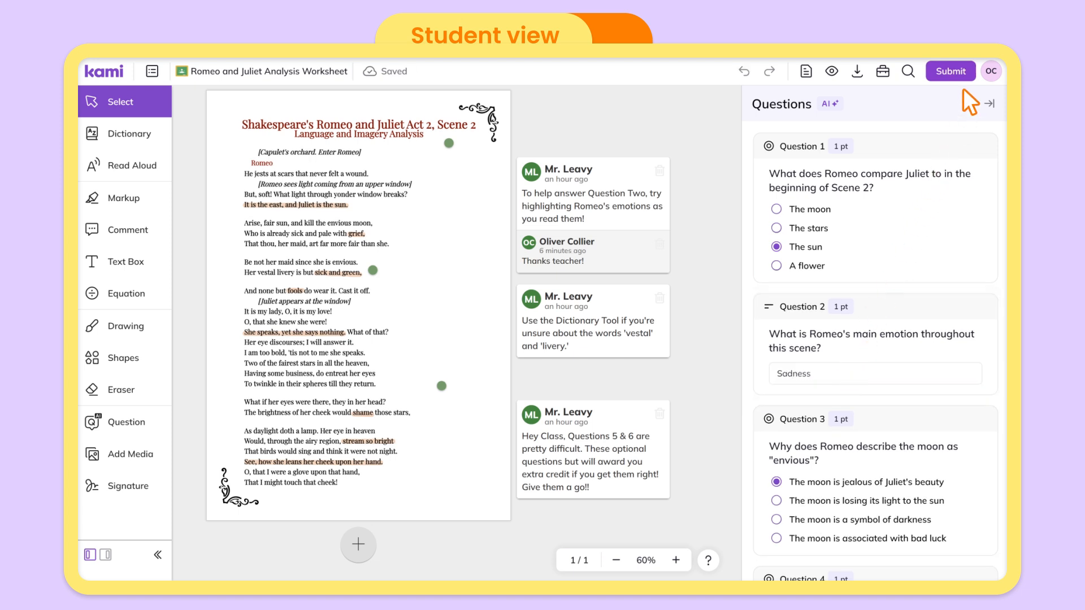
left_click(950, 71)
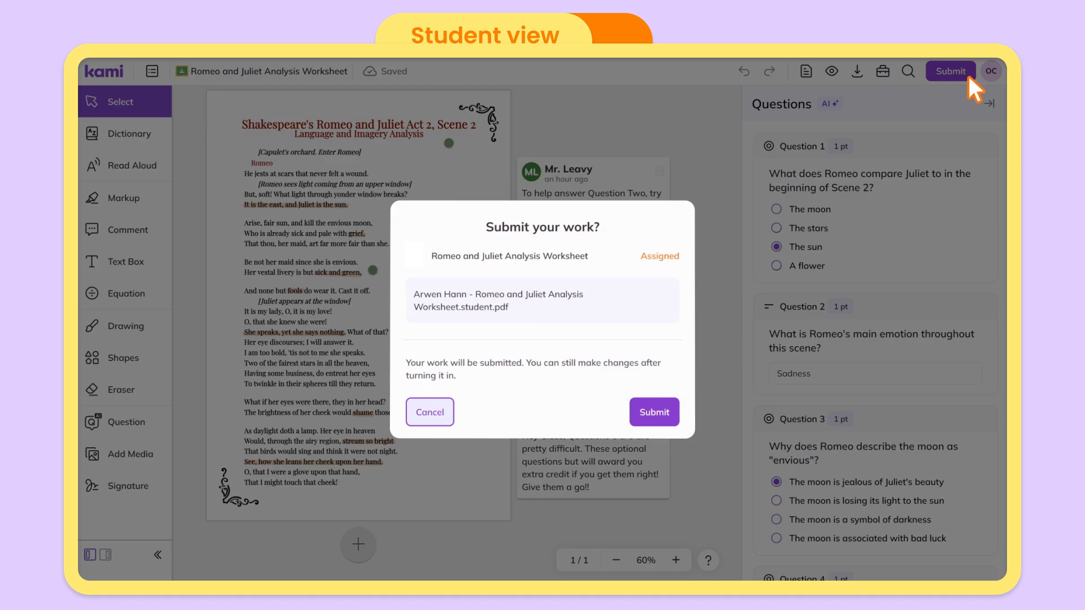
mouse_move(653, 412)
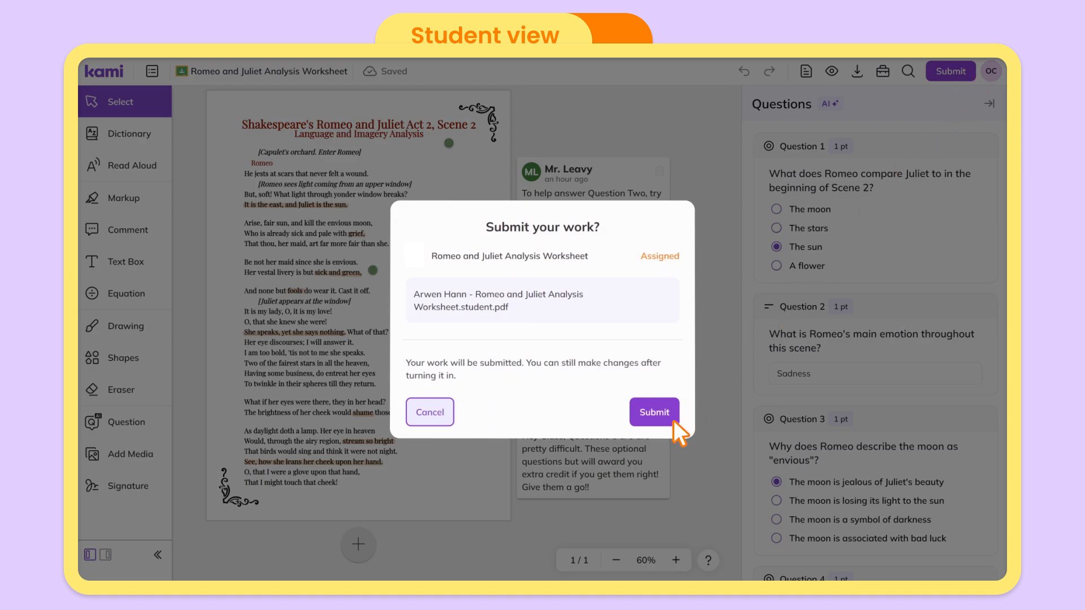
left_click(653, 412)
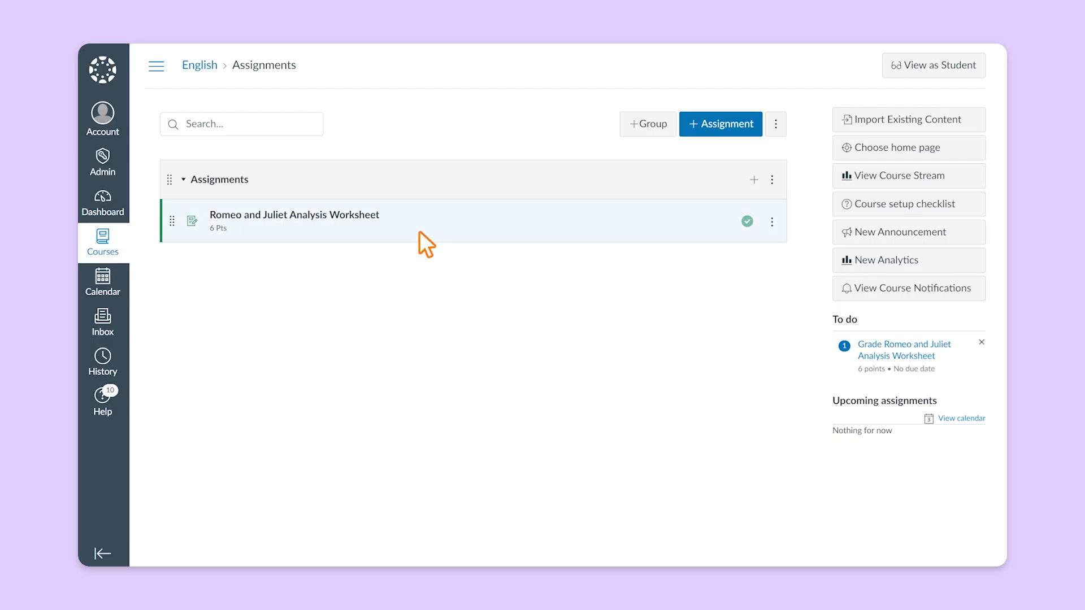
- Open the Romeo and Juliet Analysis Worksheet assignment and launch its Class View
left_click(294, 215)
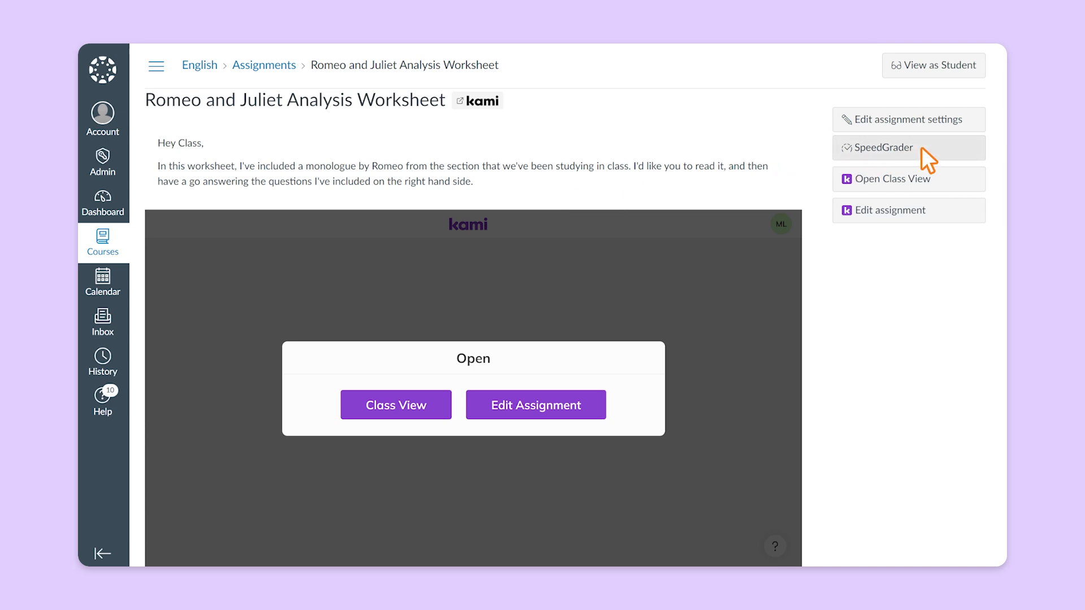
mouse_move(908, 178)
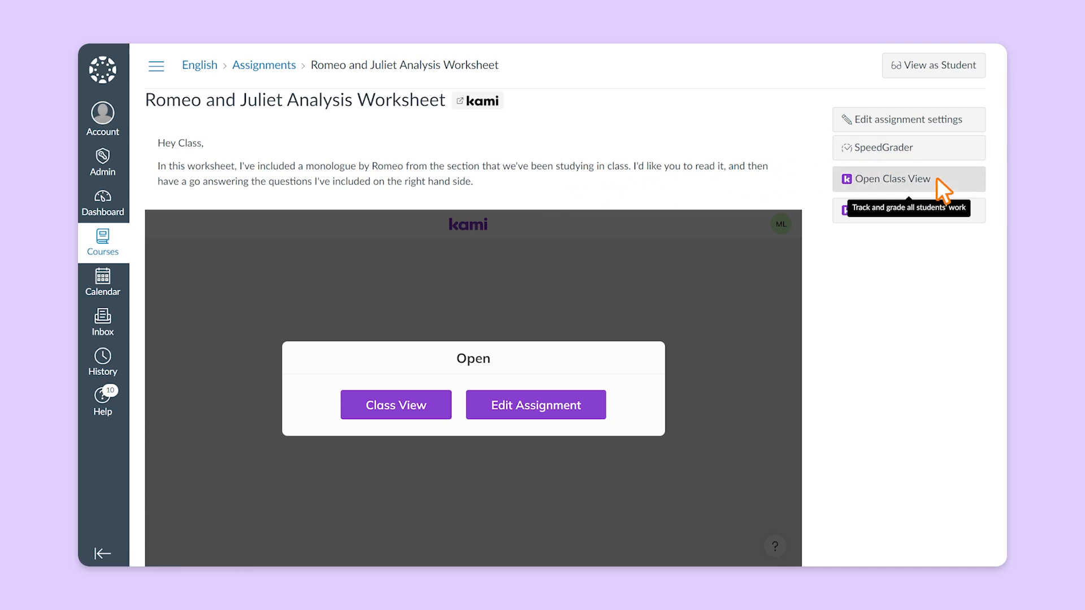
left_click(395, 404)
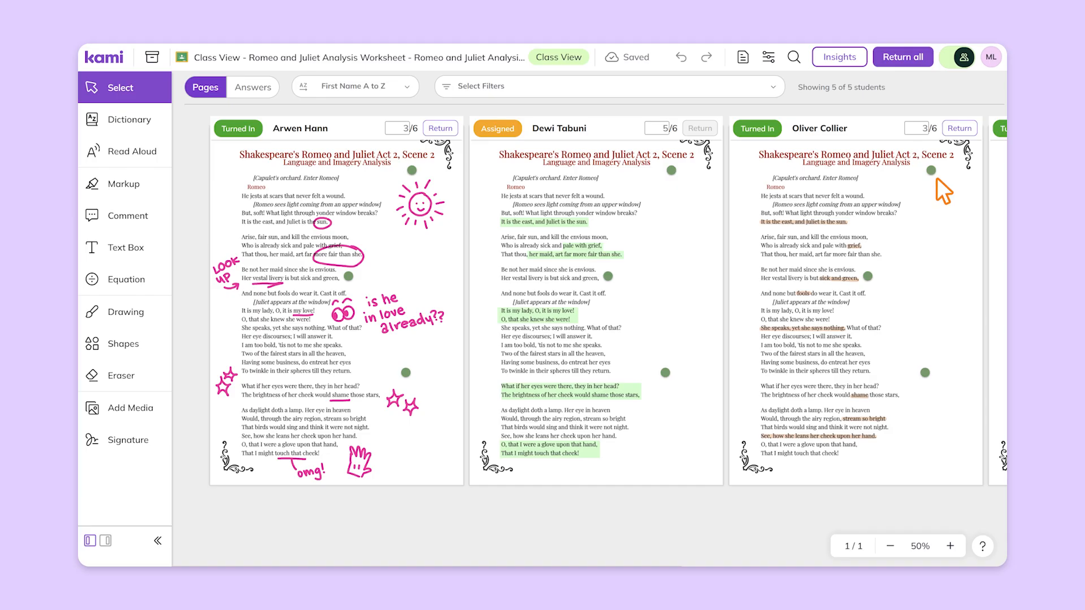
- Scroll across the class's worksheets and set Timi's score to 4/6
scroll("right", 3)
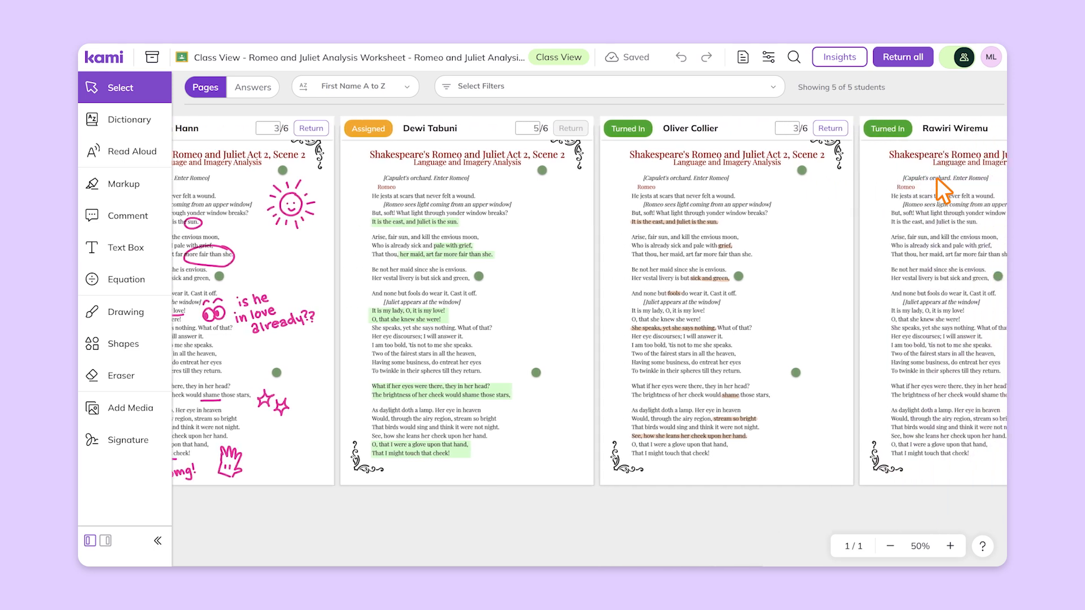
scroll("right", 3)
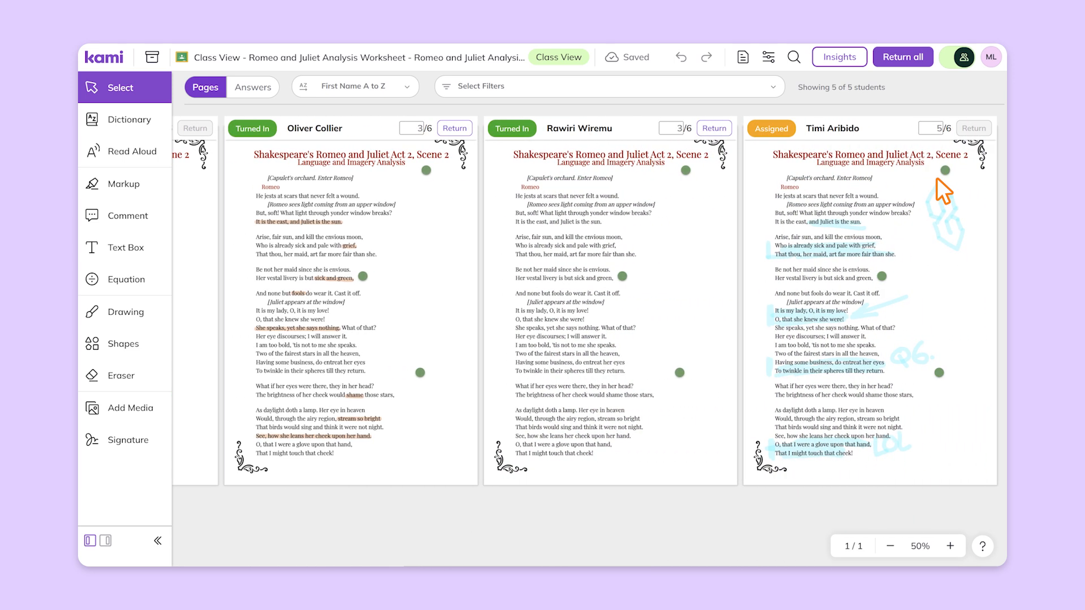
mouse_move(635, 157)
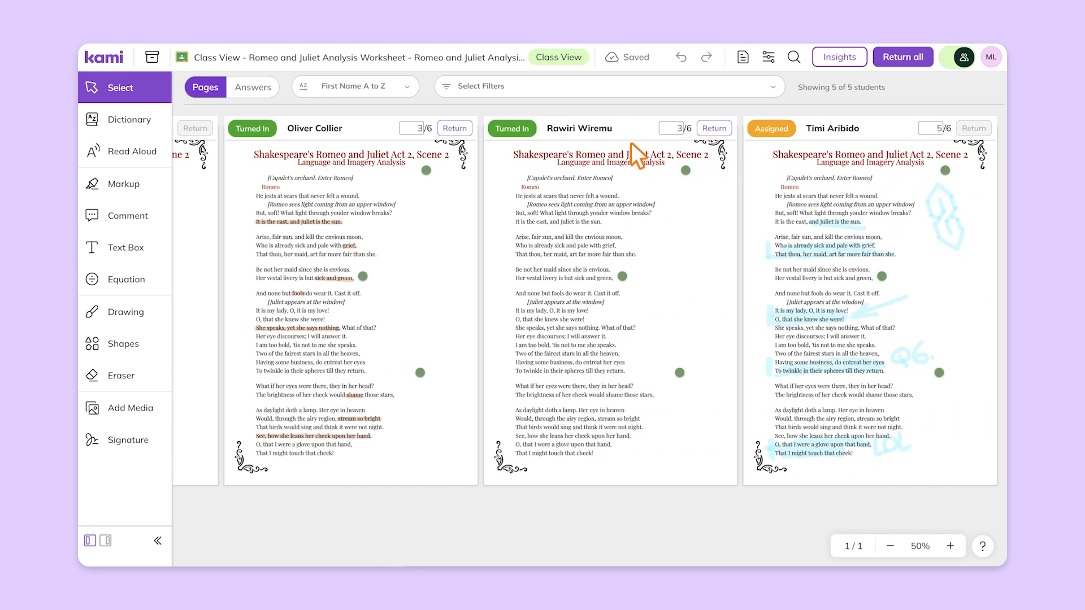
mouse_move(529, 138)
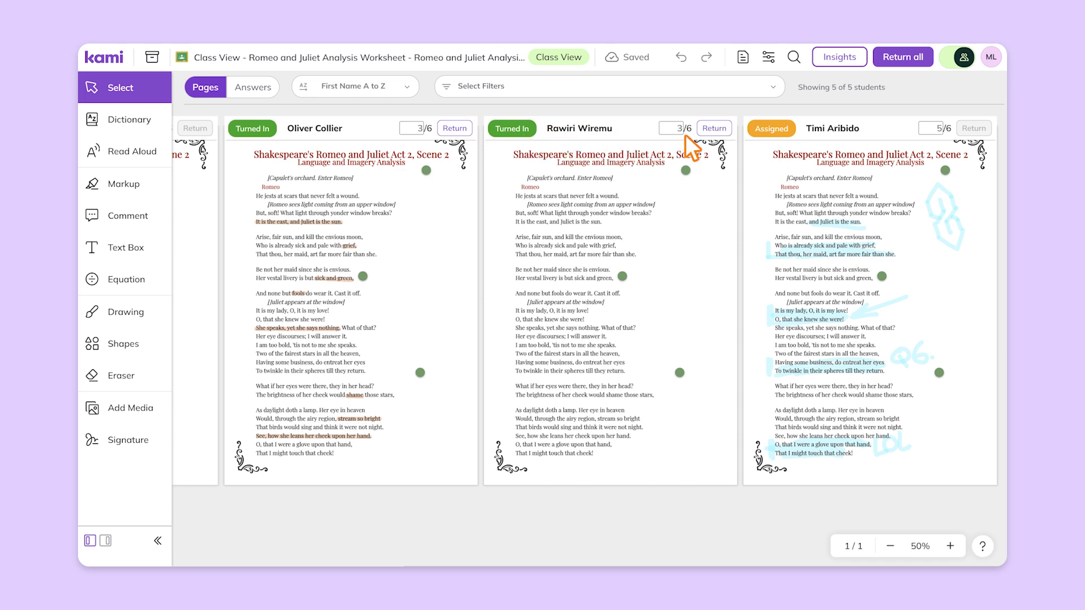
mouse_move(461, 144)
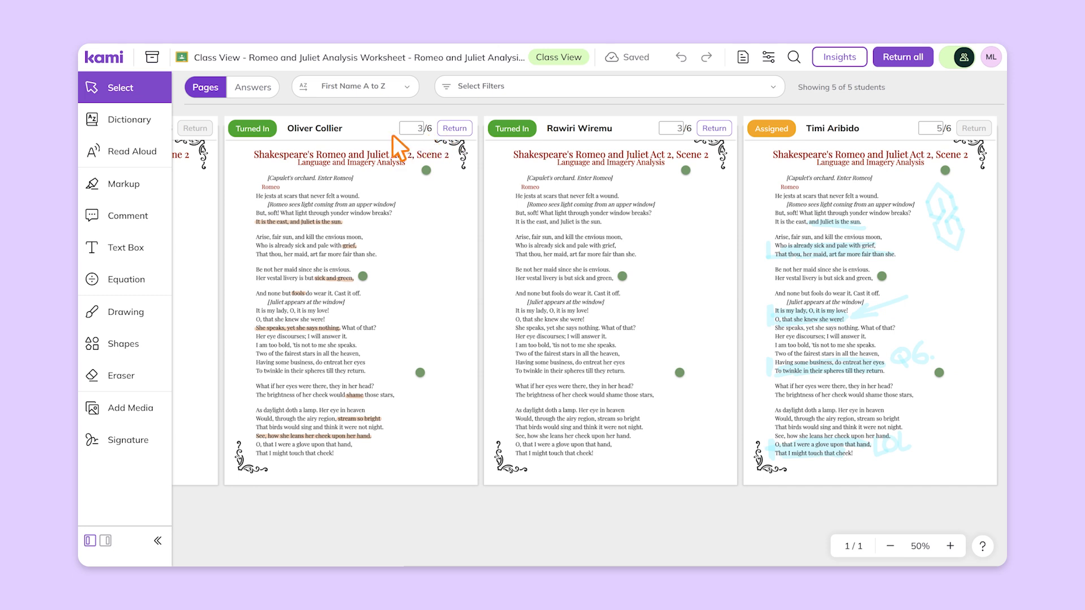
left_click(410, 128)
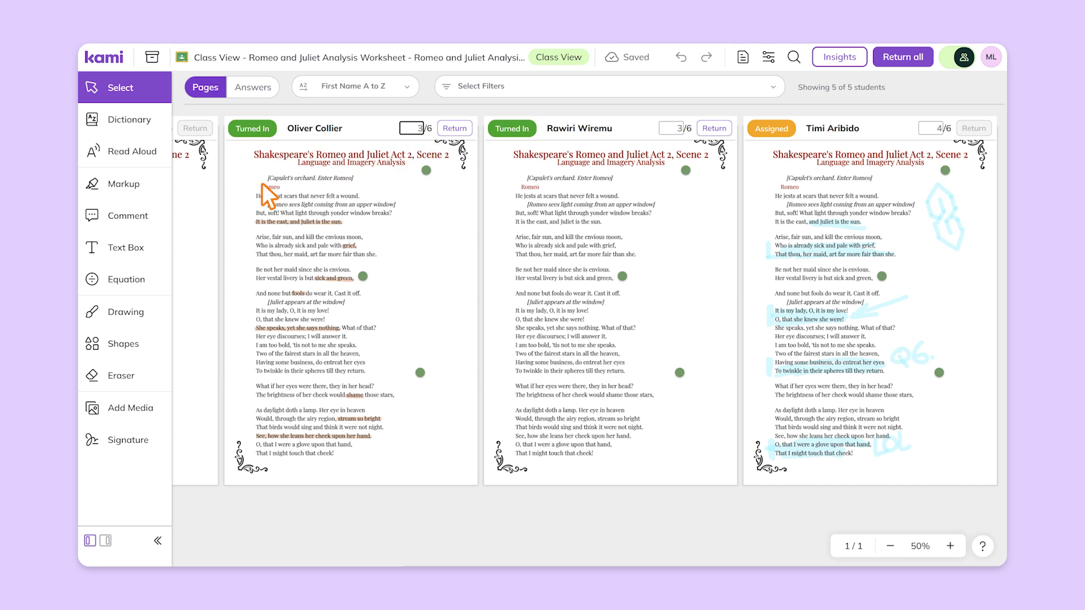
- Comment beside Timi's question-six answer, then show answers grouped by question
left_click(127, 215)
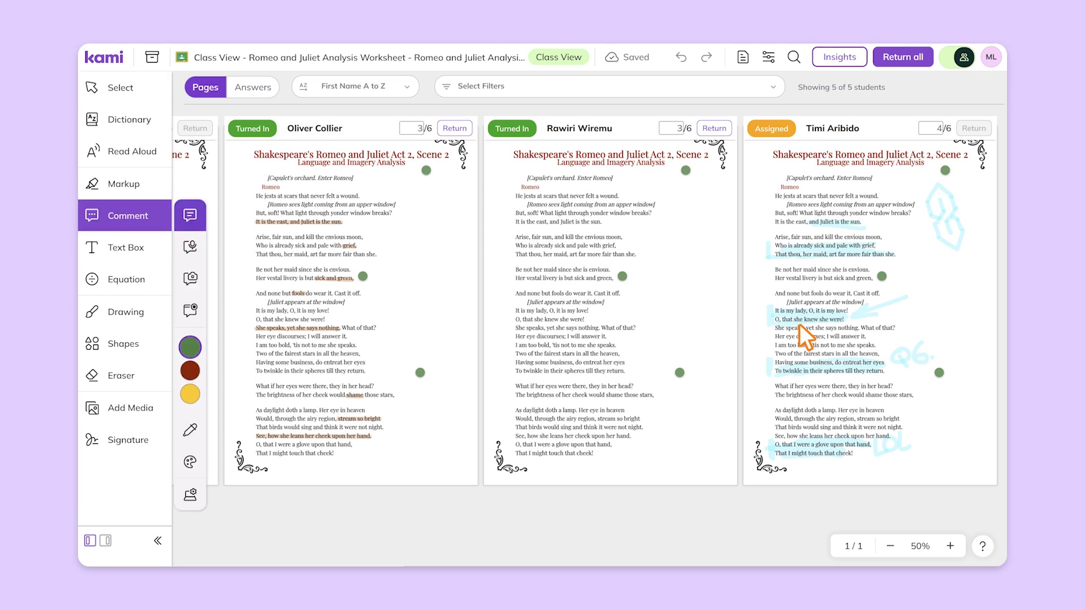
left_click(929, 345)
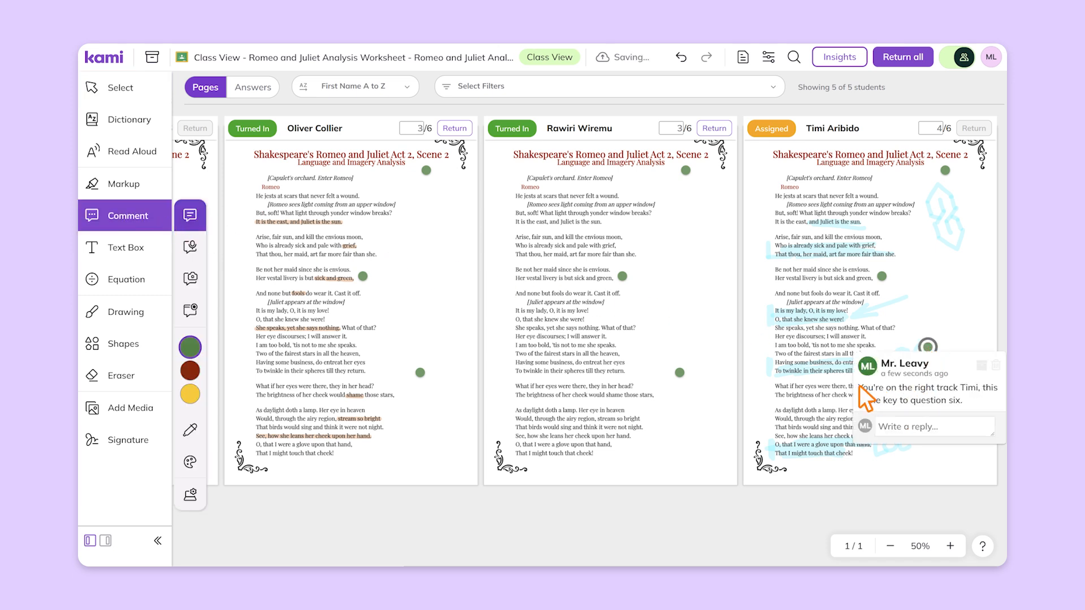
mouse_move(536, 246)
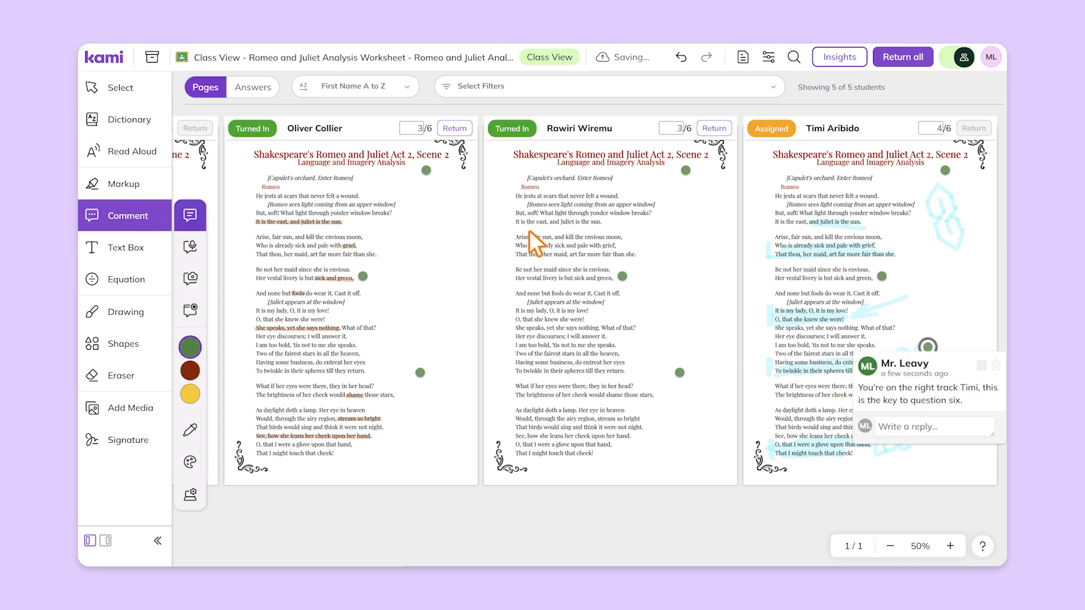
left_click(252, 87)
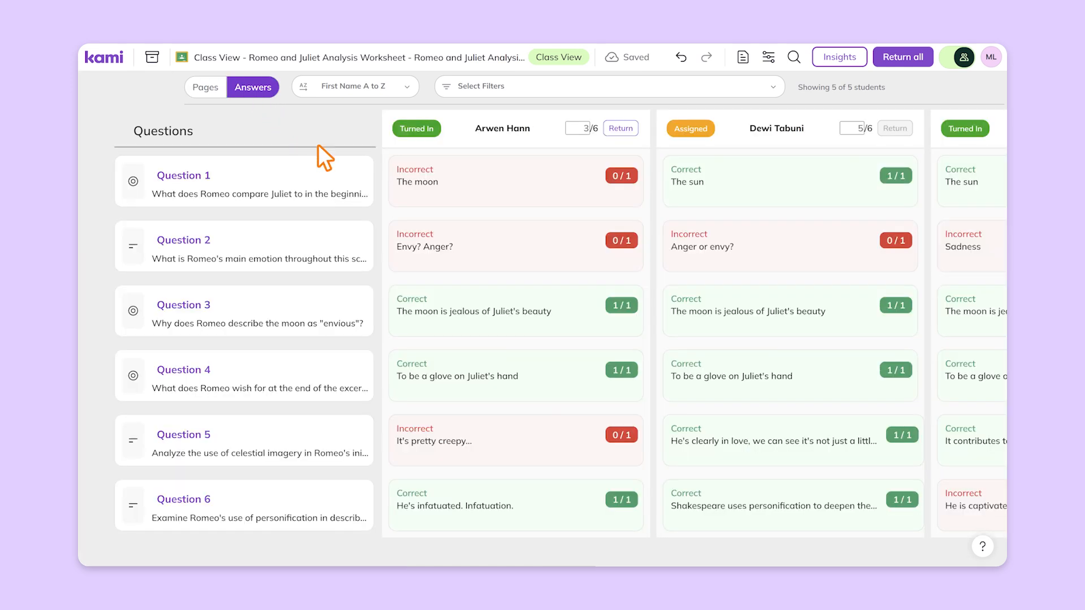
- Scroll through the Answers columns to review Oliver's, Rawiri's and Timi's responses
scroll("right", 3)
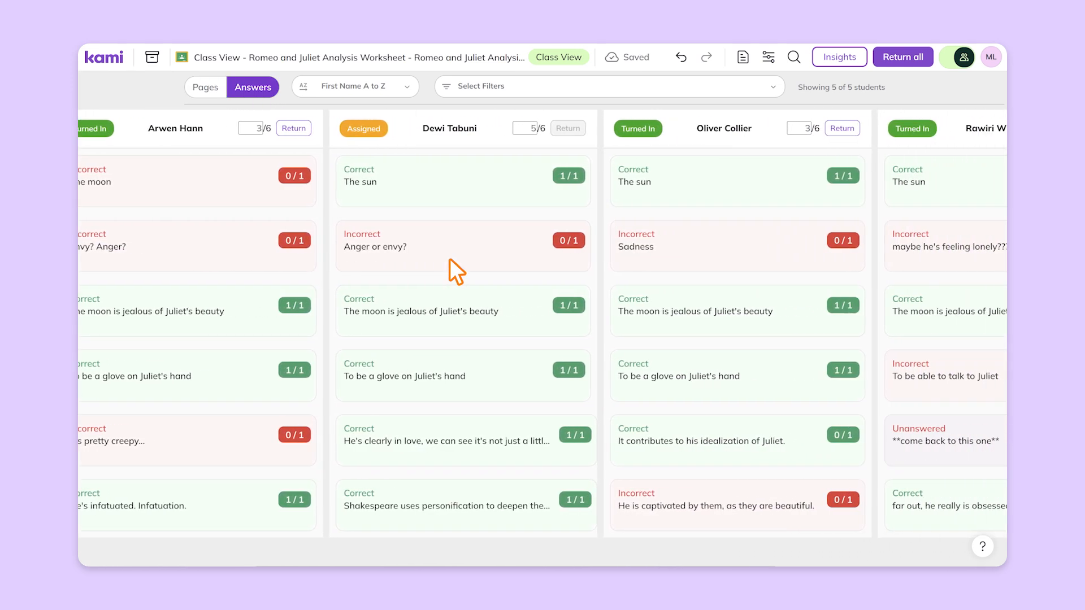
scroll("right", 3)
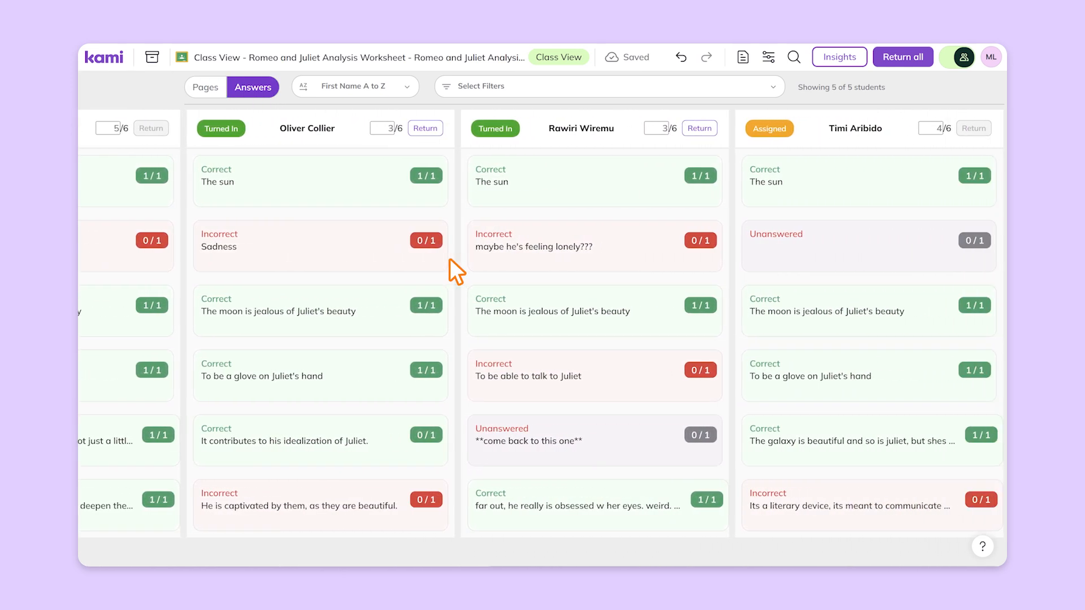
mouse_move(962, 75)
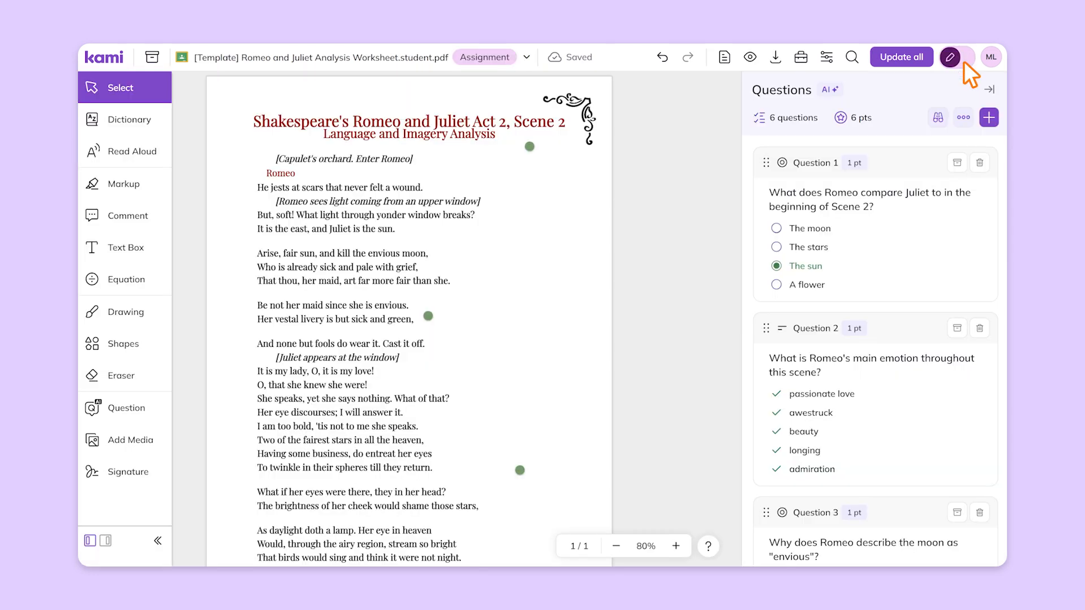
- Add a red comment beside the 'Arise, fair sun' stanza and push it to all student copies
left_click(127, 215)
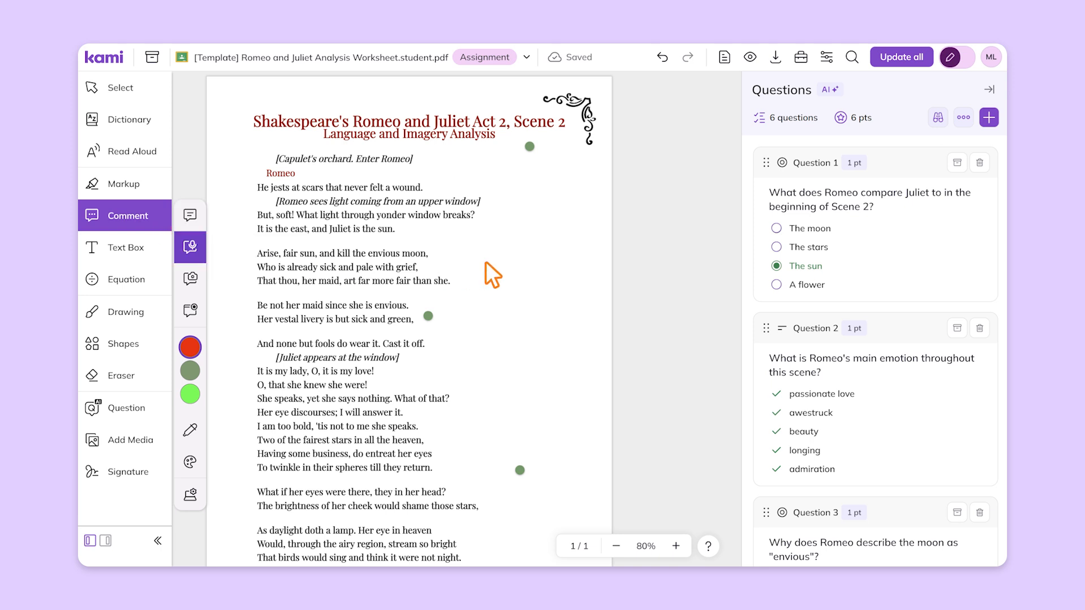
left_click(518, 265)
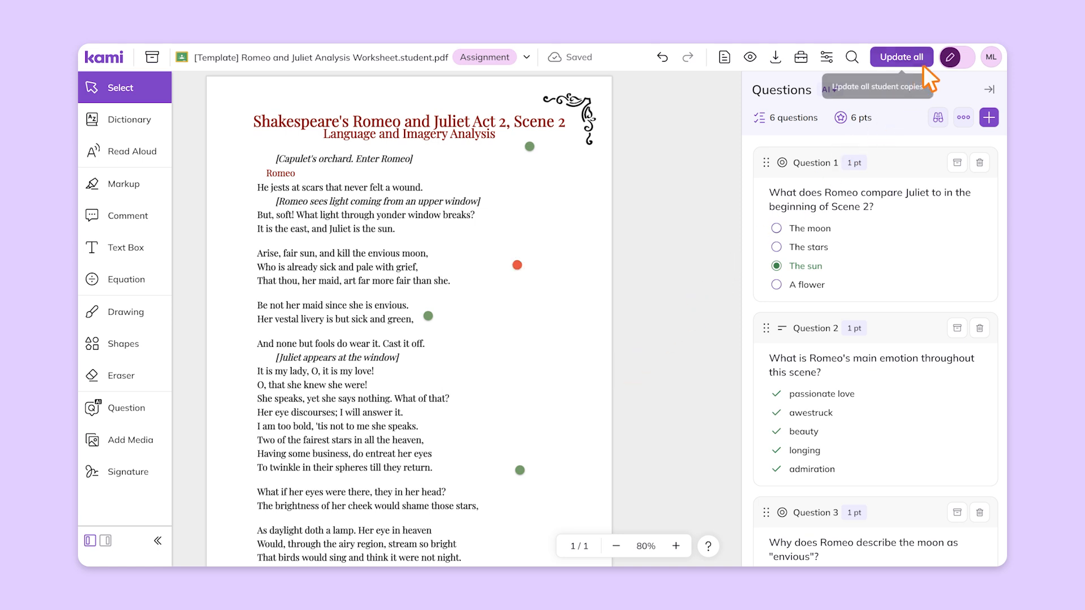
left_click(901, 56)
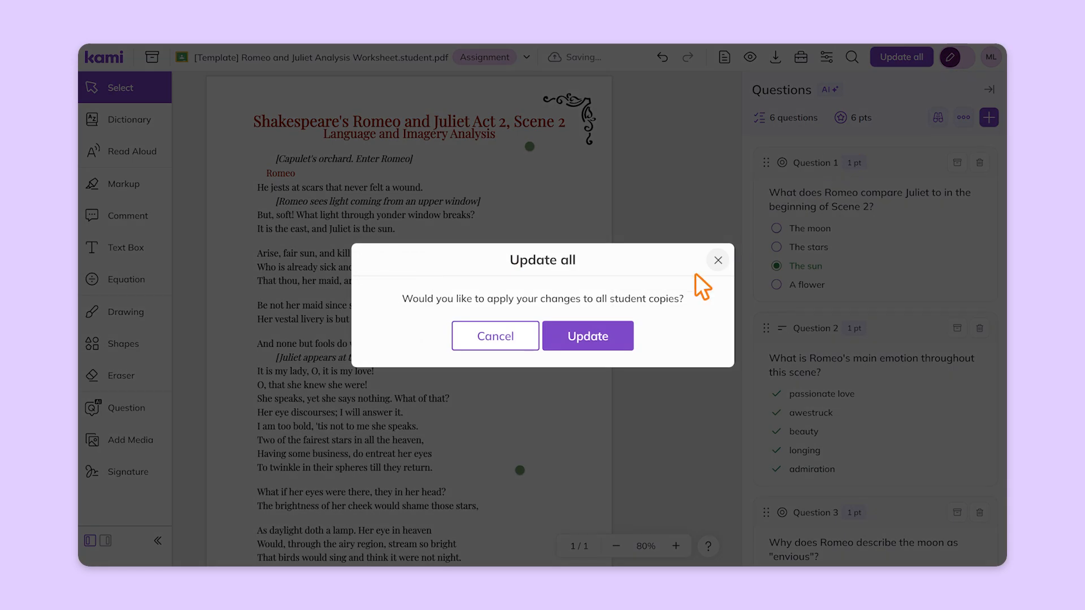
left_click(586, 336)
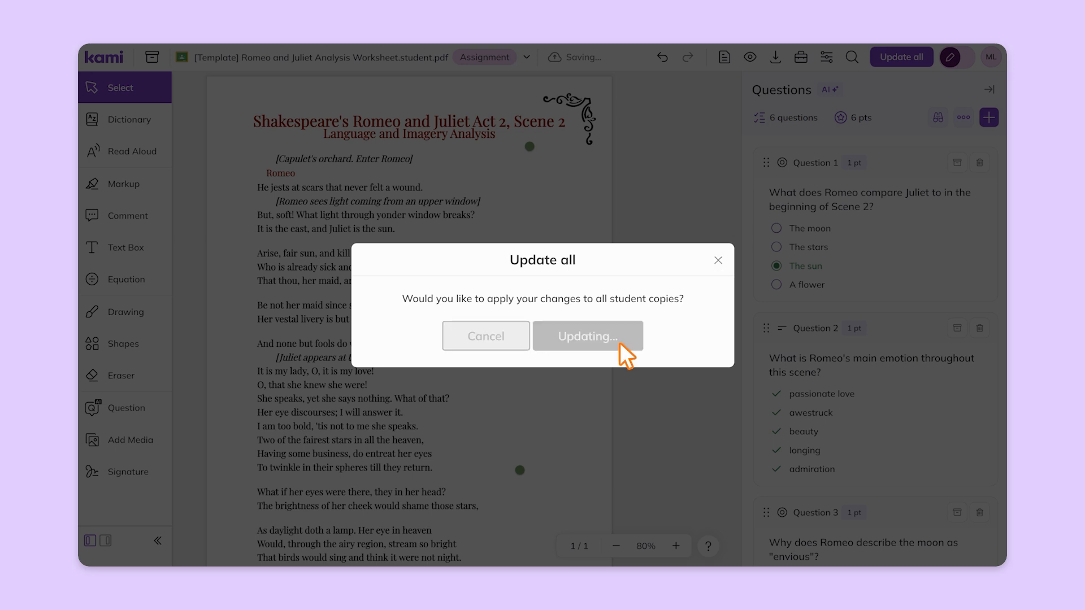
left_click(587, 336)
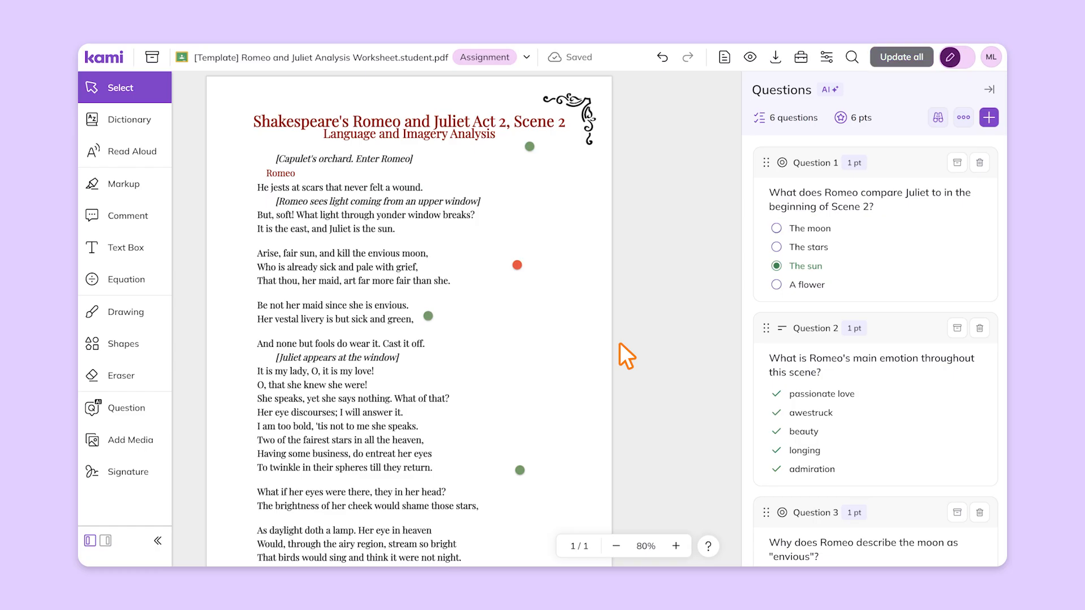
mouse_move(956, 56)
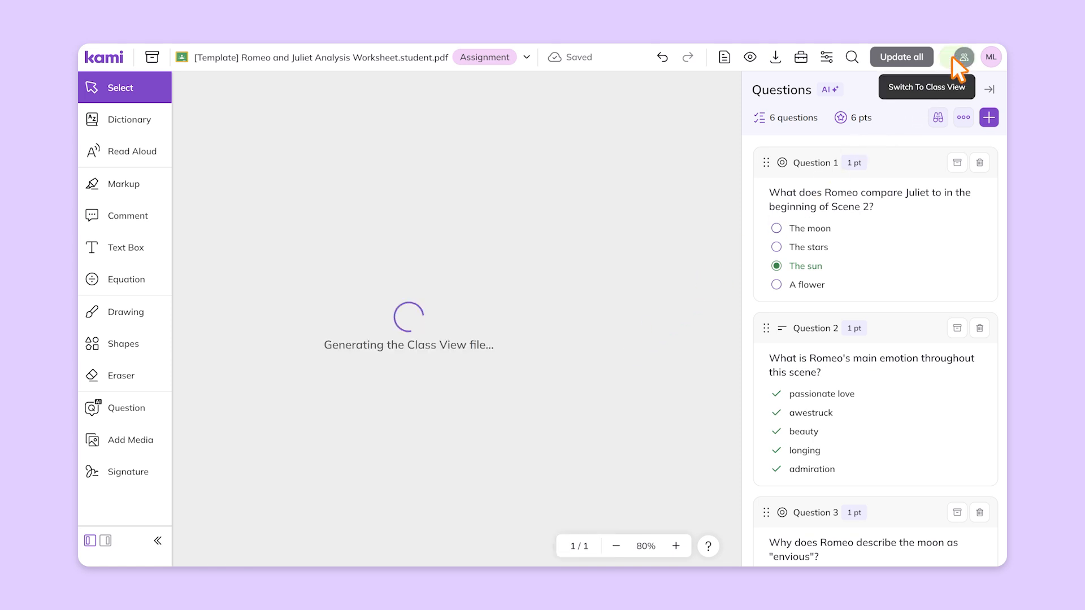
- From Class View, return all five assignments and dismiss the confirmation
left_click(926, 86)
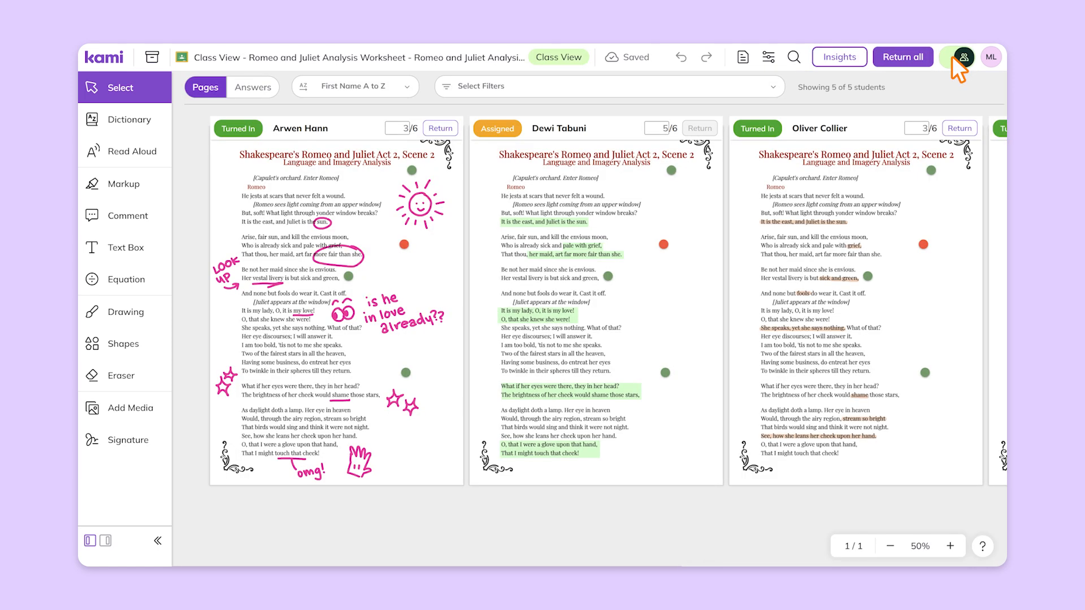
mouse_move(963, 111)
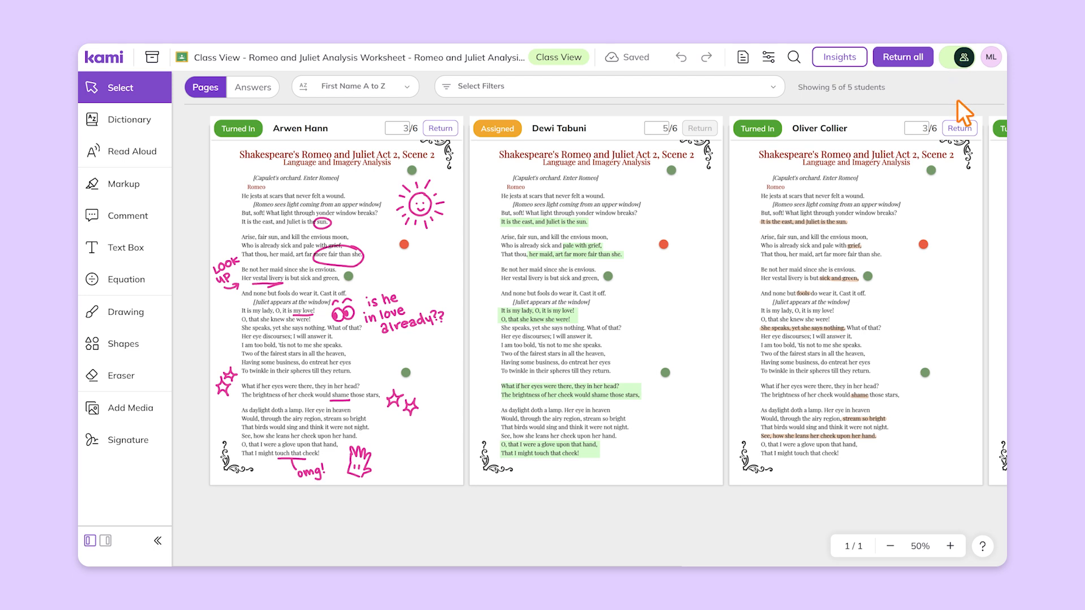
mouse_move(954, 113)
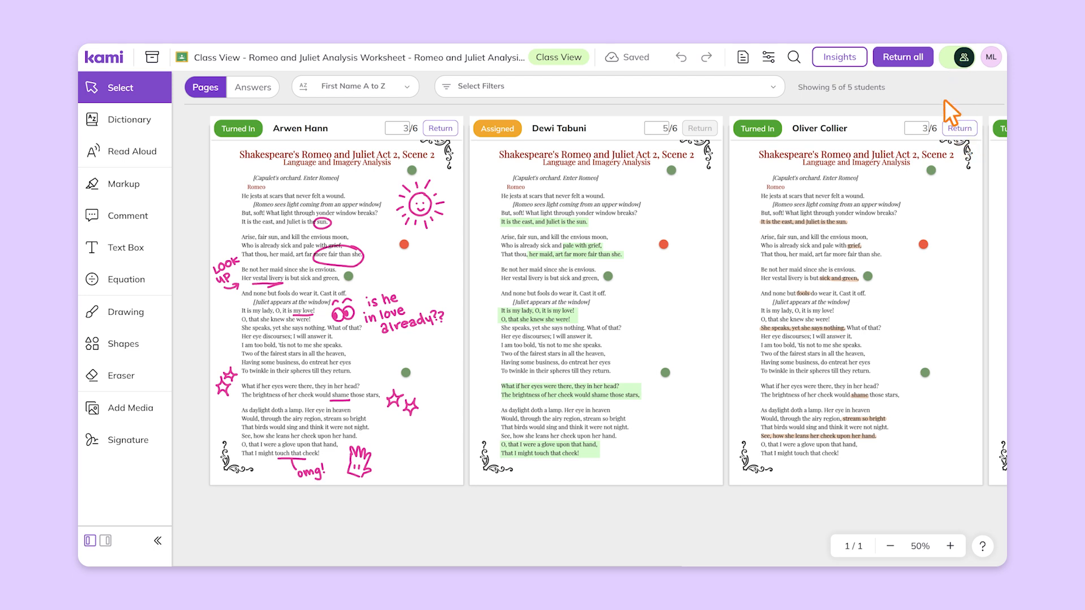
left_click(903, 56)
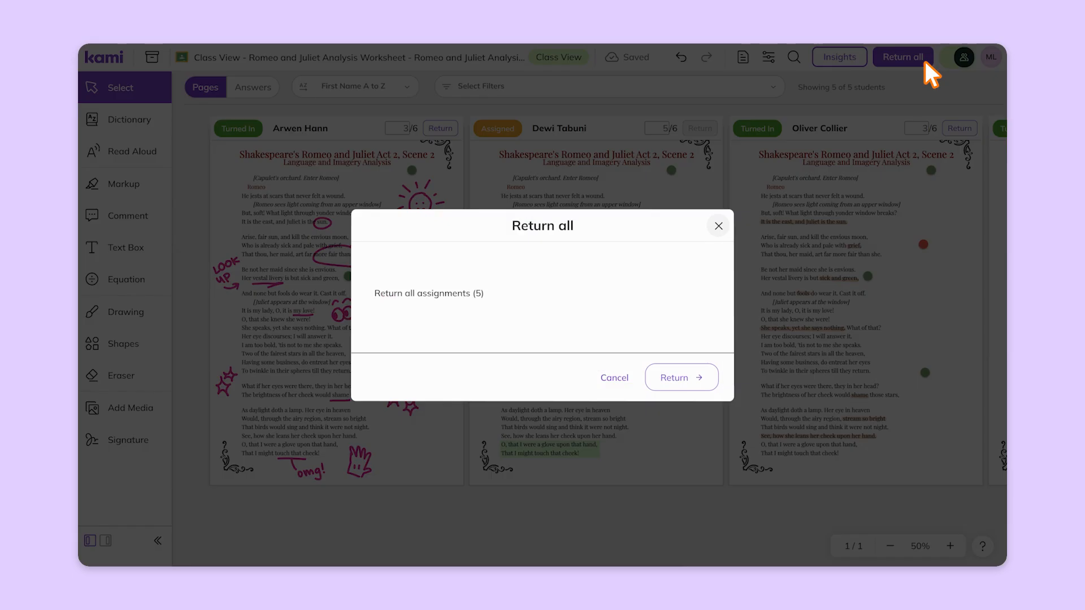
mouse_move(680, 377)
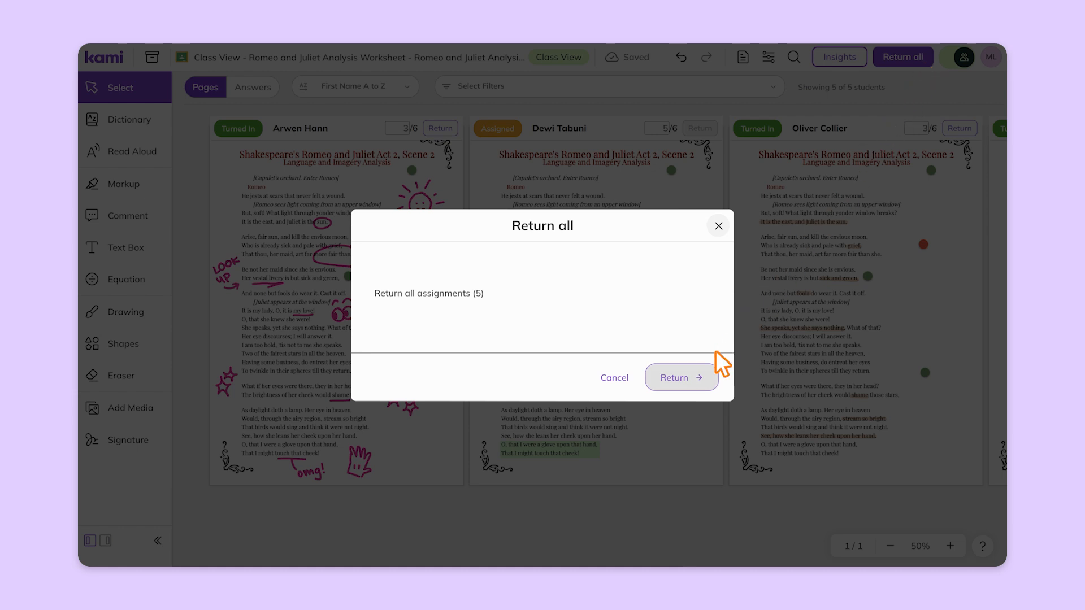
left_click(680, 377)
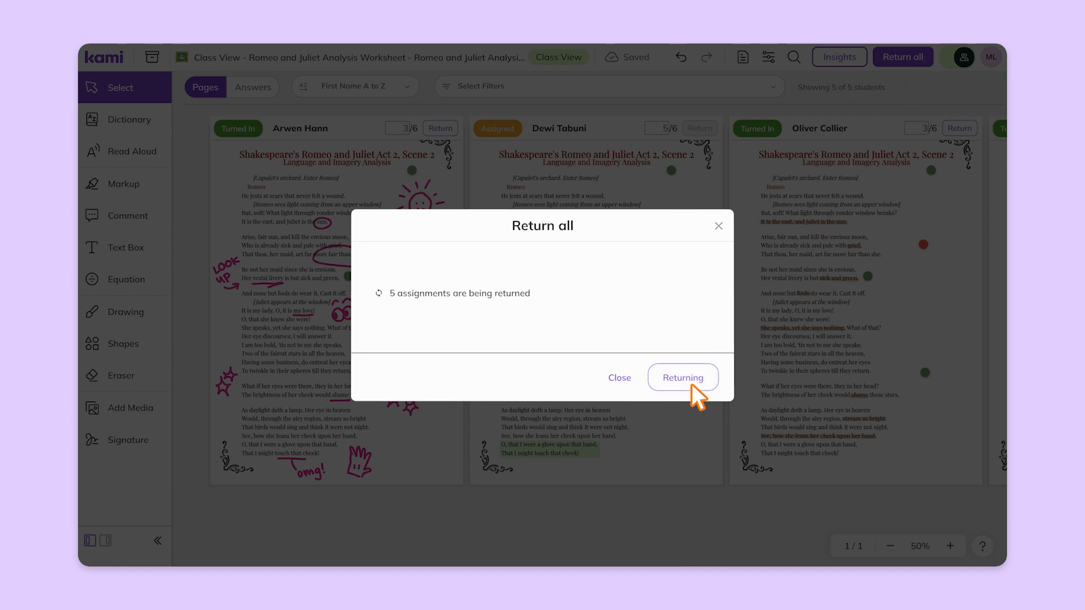
left_click(682, 378)
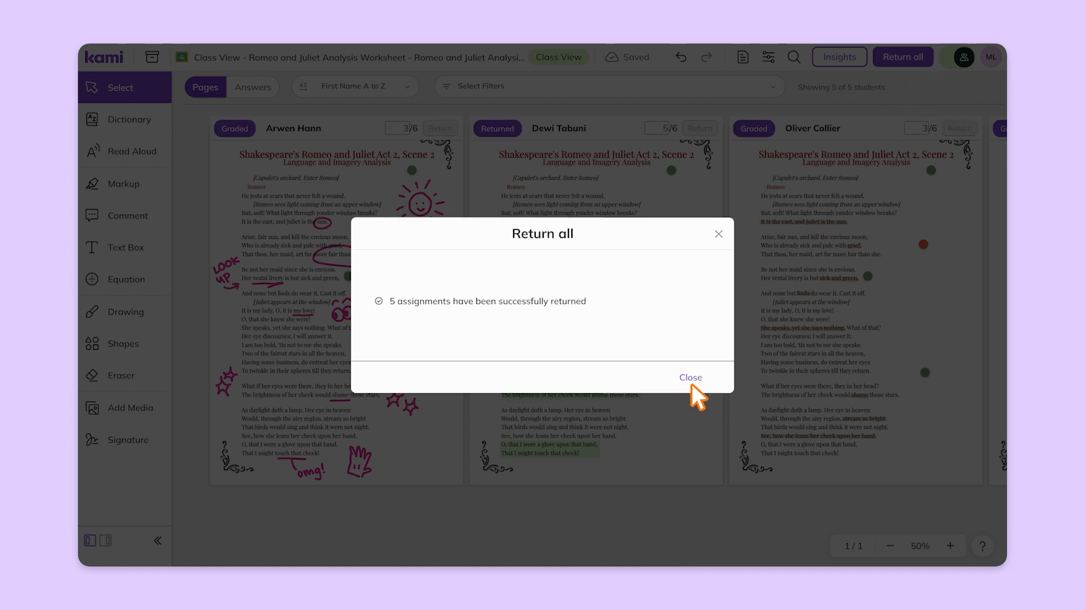
left_click(690, 377)
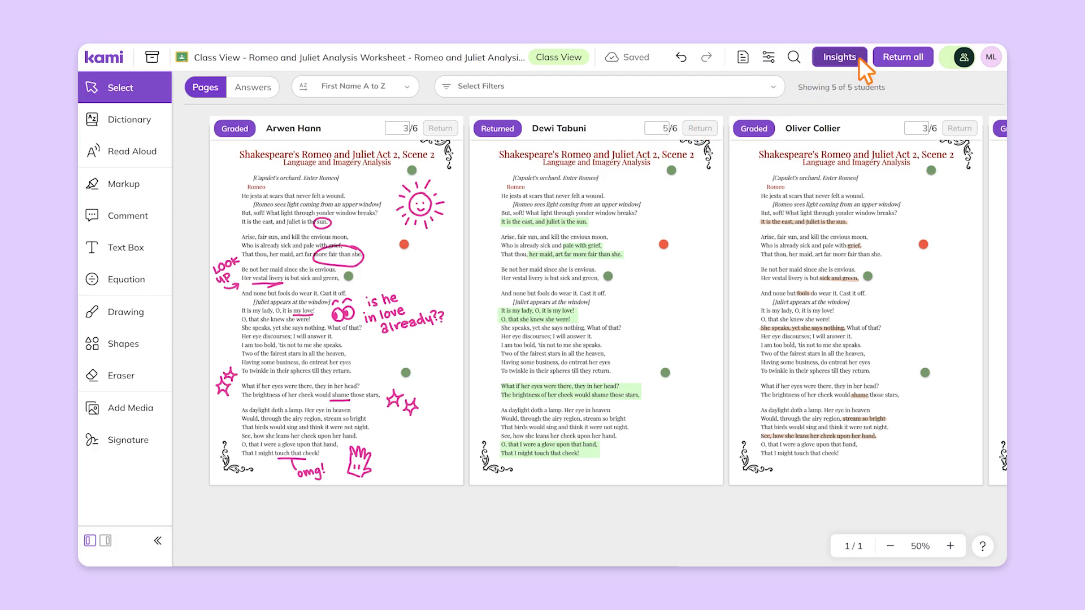
- Open Insights to view the 66% class average, score distribution and top and lowest scorers
left_click(839, 56)
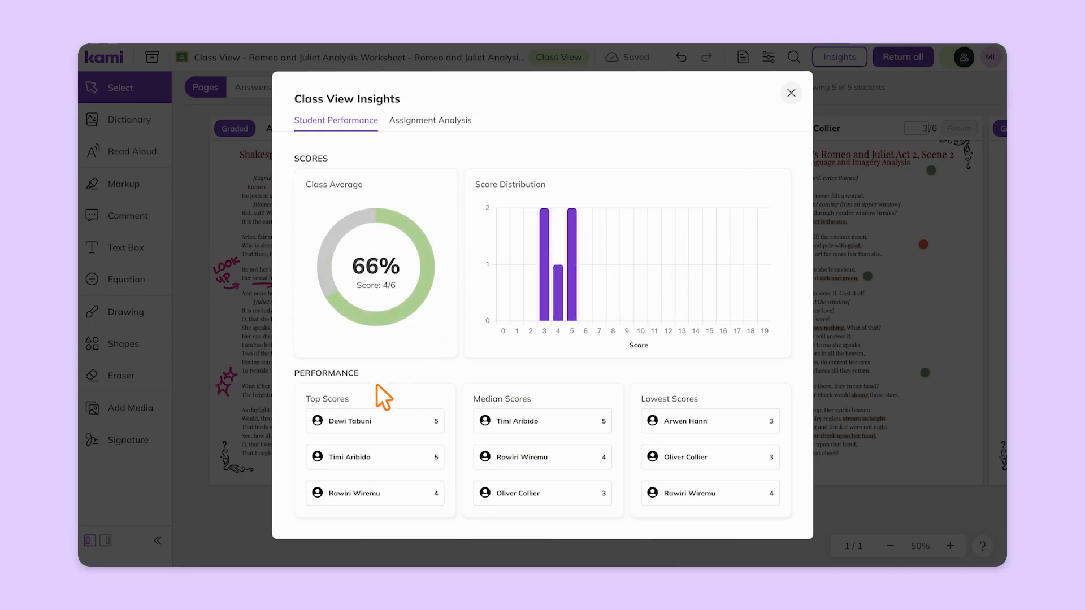
mouse_move(705, 407)
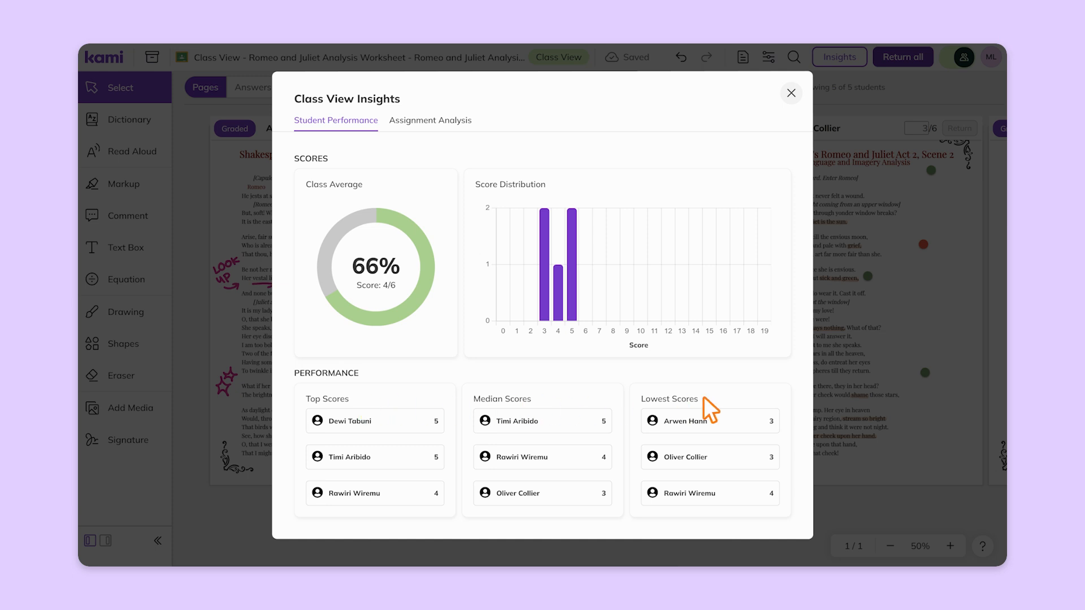